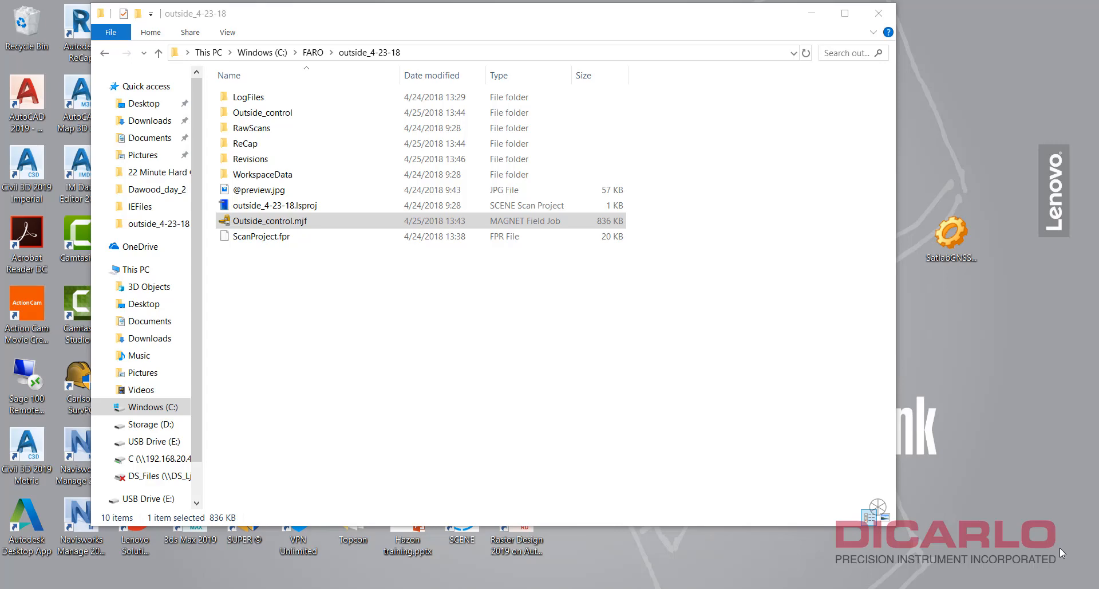
mouse_move(1061, 548)
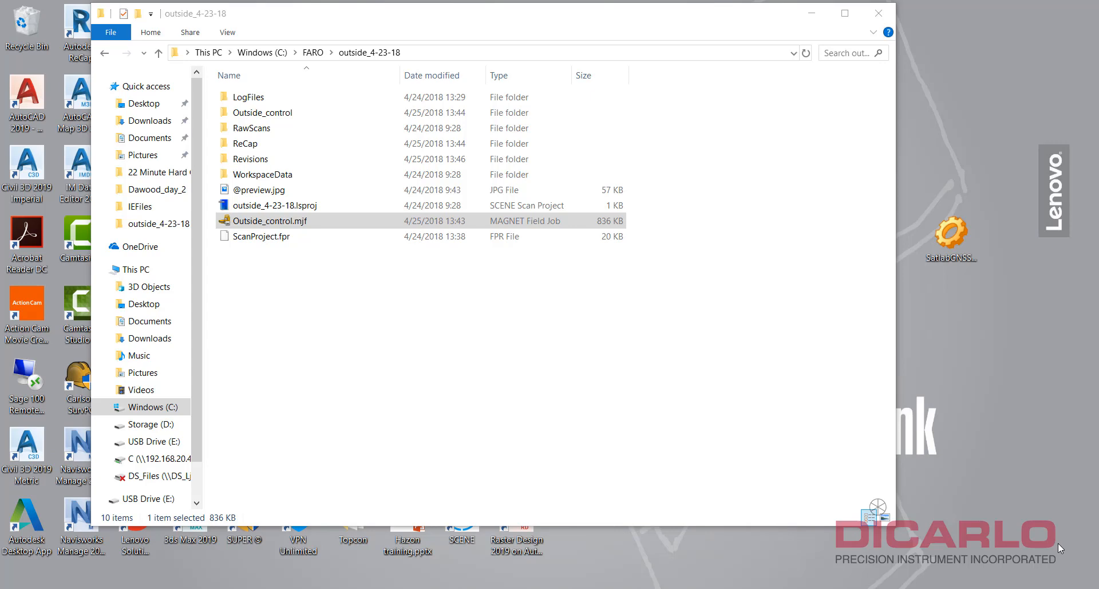
mouse_move(516, 355)
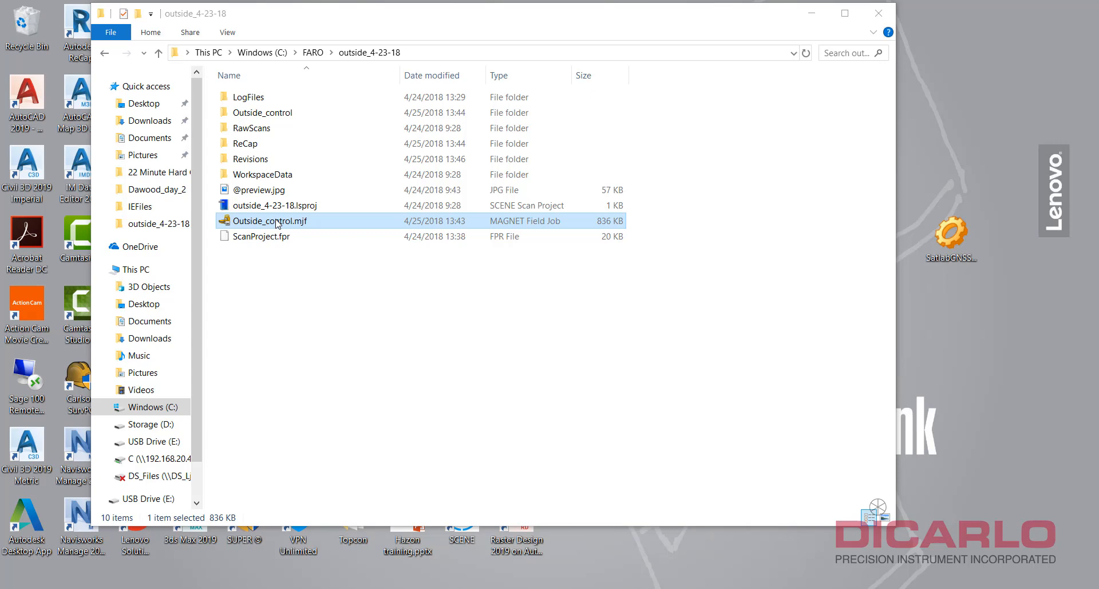
mouse_move(249, 225)
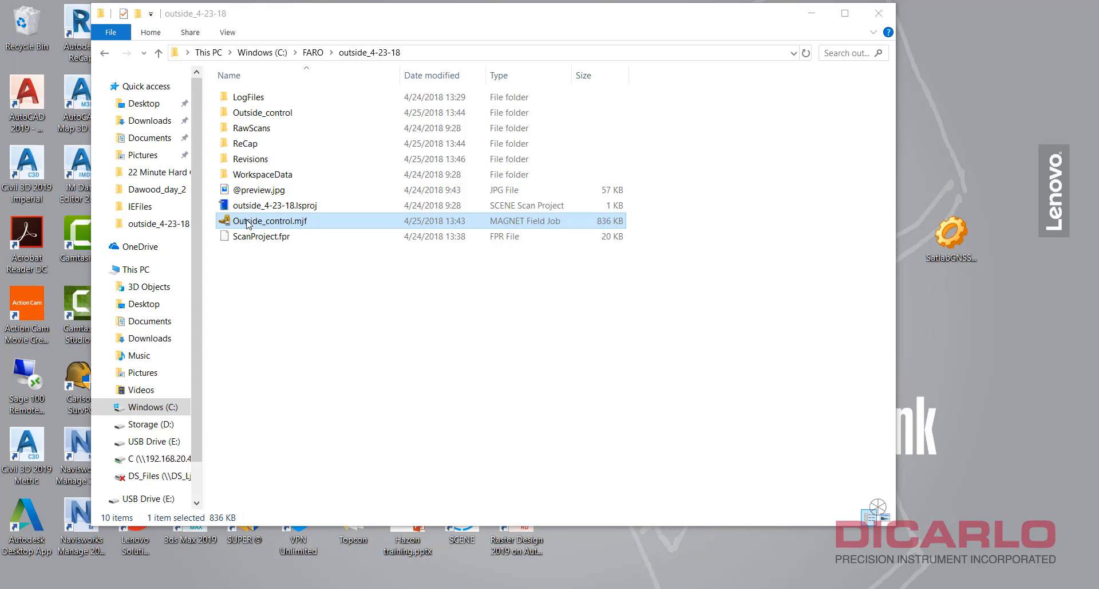
mouse_move(299, 224)
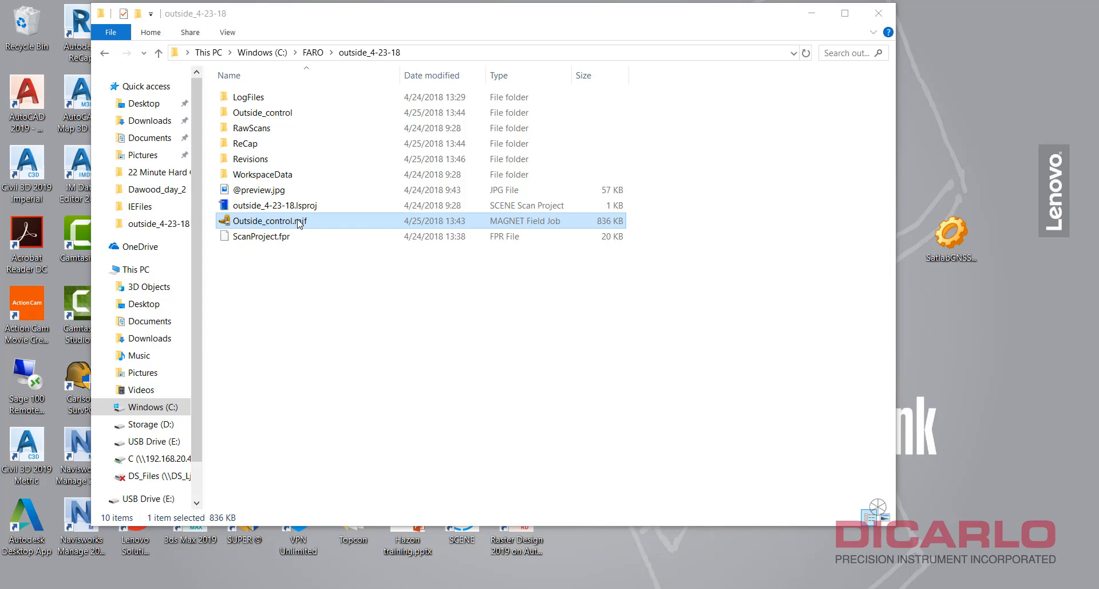
- Open the Outside_control.mjf job, dismiss the Demo Mode warning, skip Connections, and show Edit > Points
double_click(269, 220)
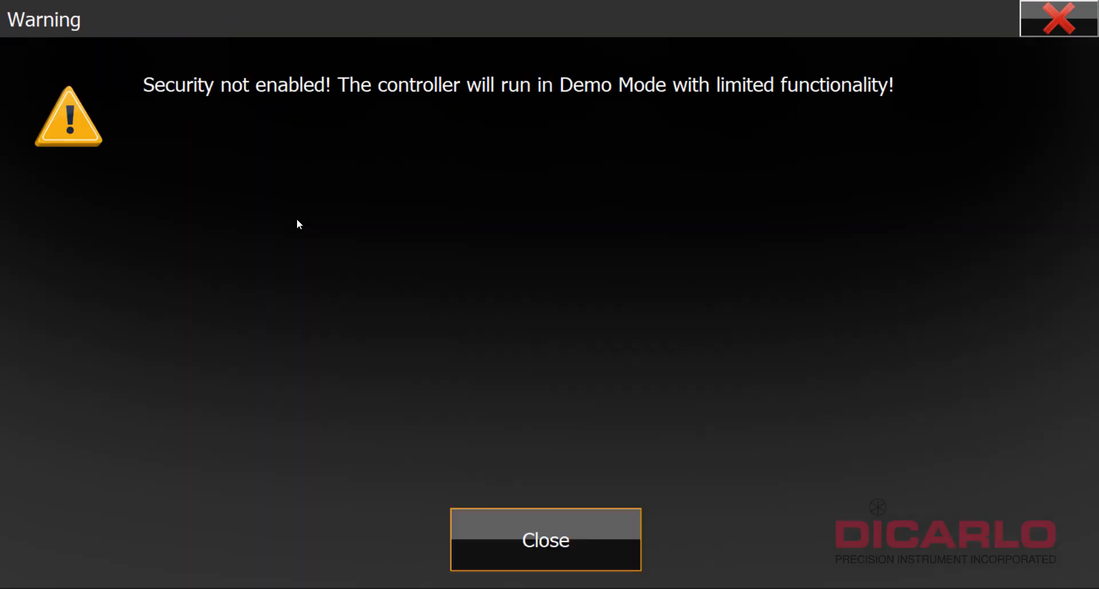
left_click(545, 539)
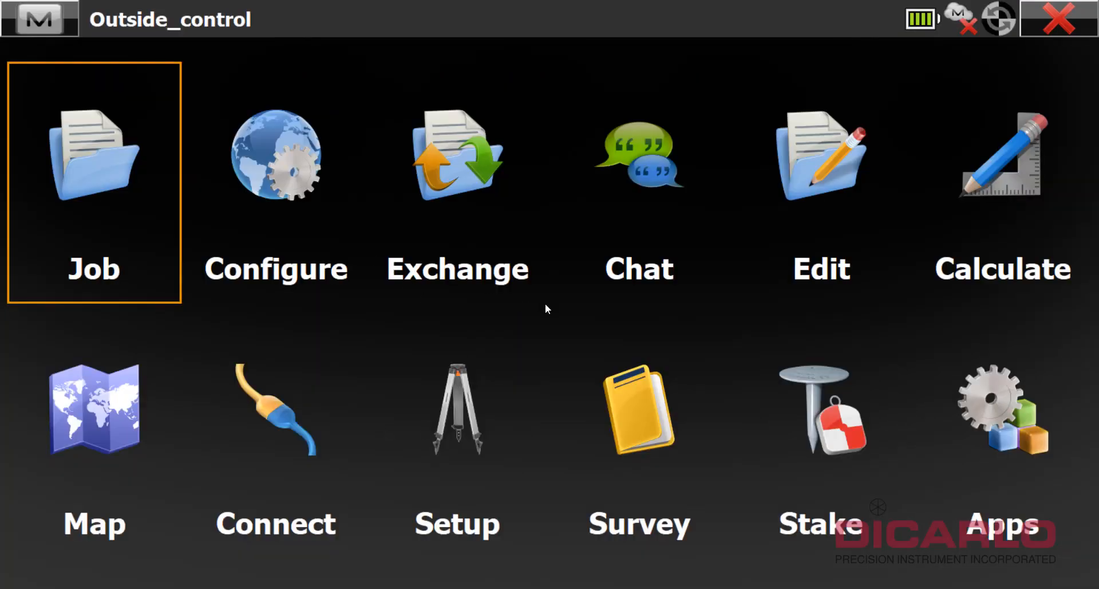
left_click(275, 410)
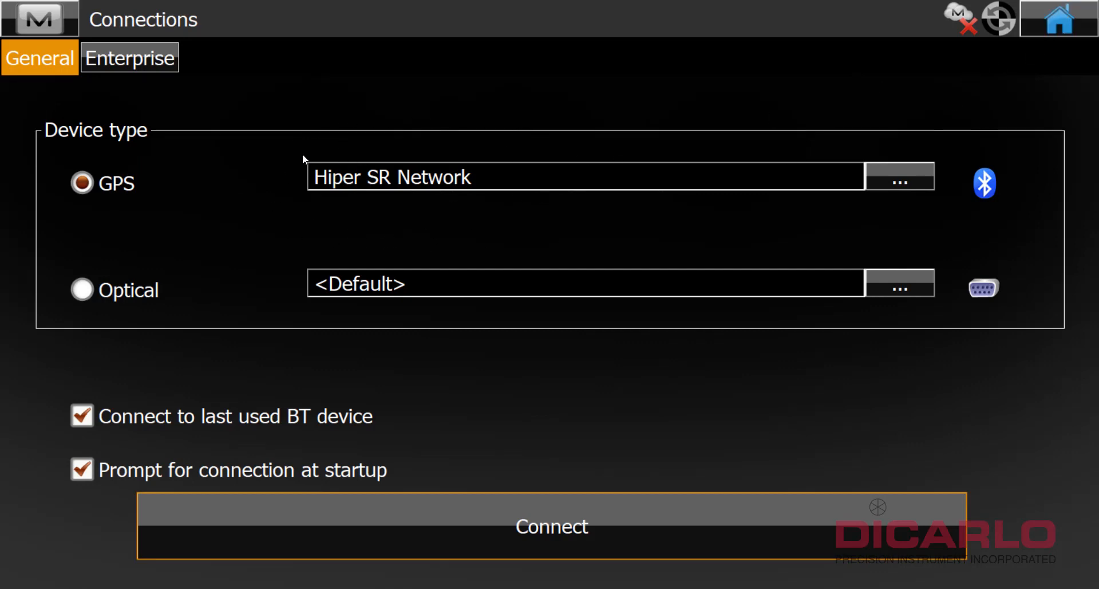
left_click(1059, 19)
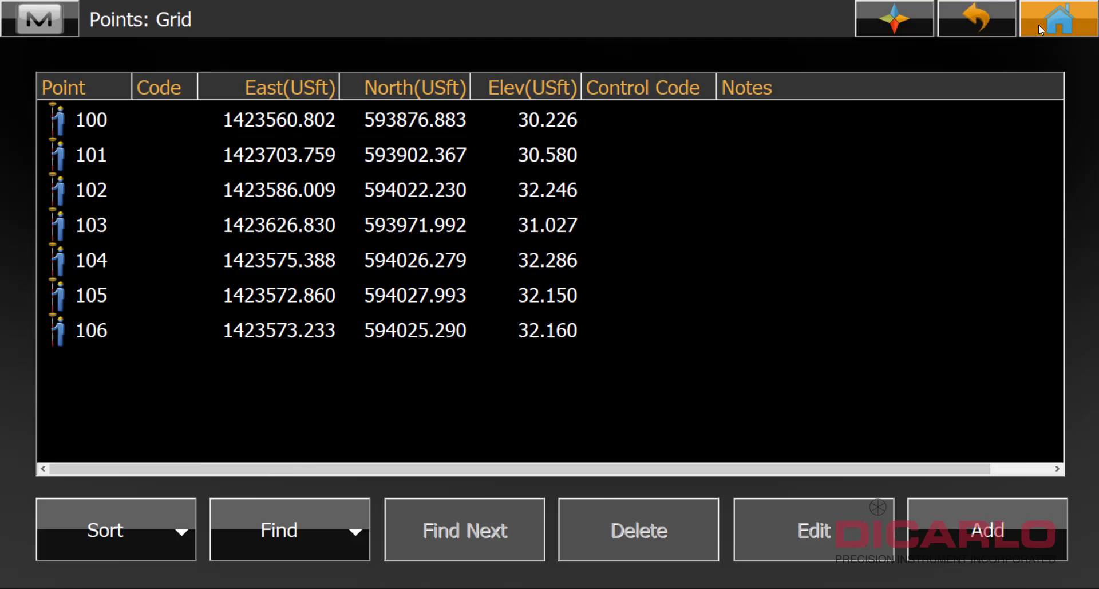
- View the control points on the map, toggling Bing Hybrid imagery off and on, then go Home
left_click(1059, 19)
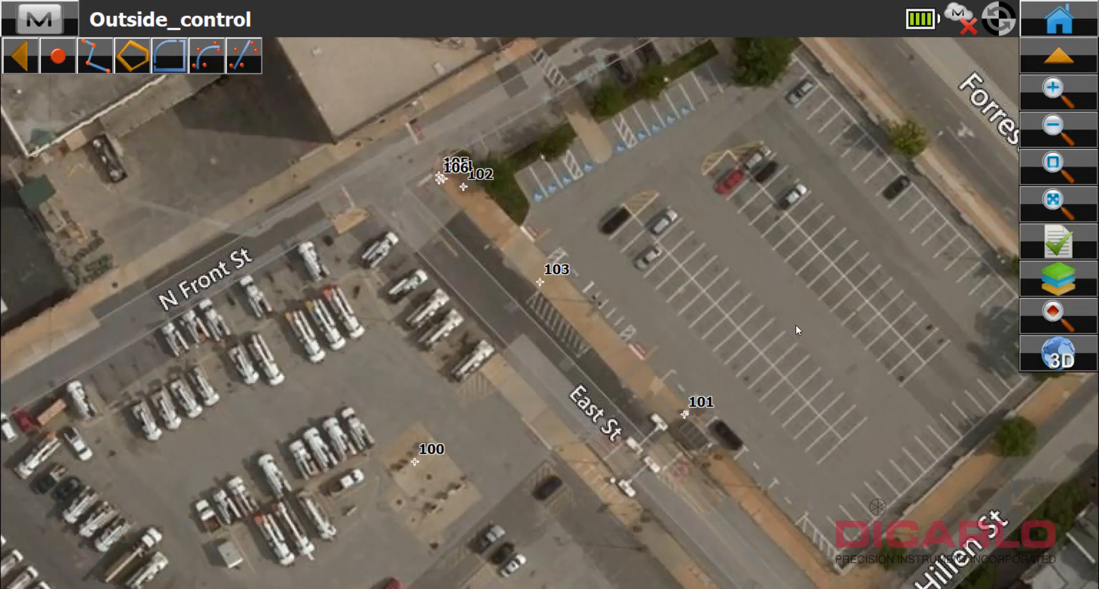
mouse_move(692, 422)
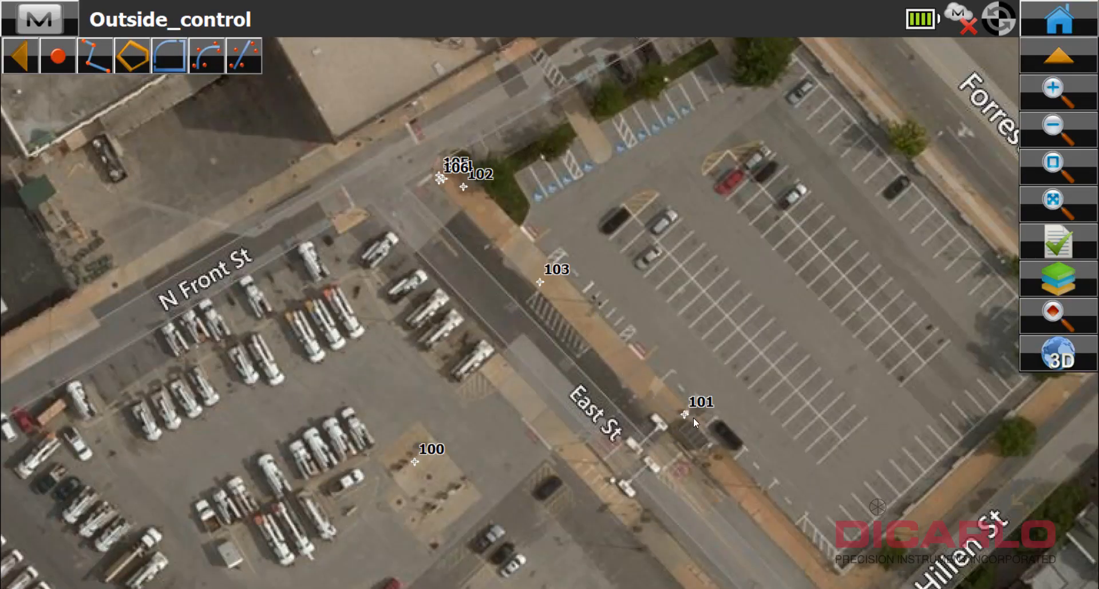
mouse_move(893, 414)
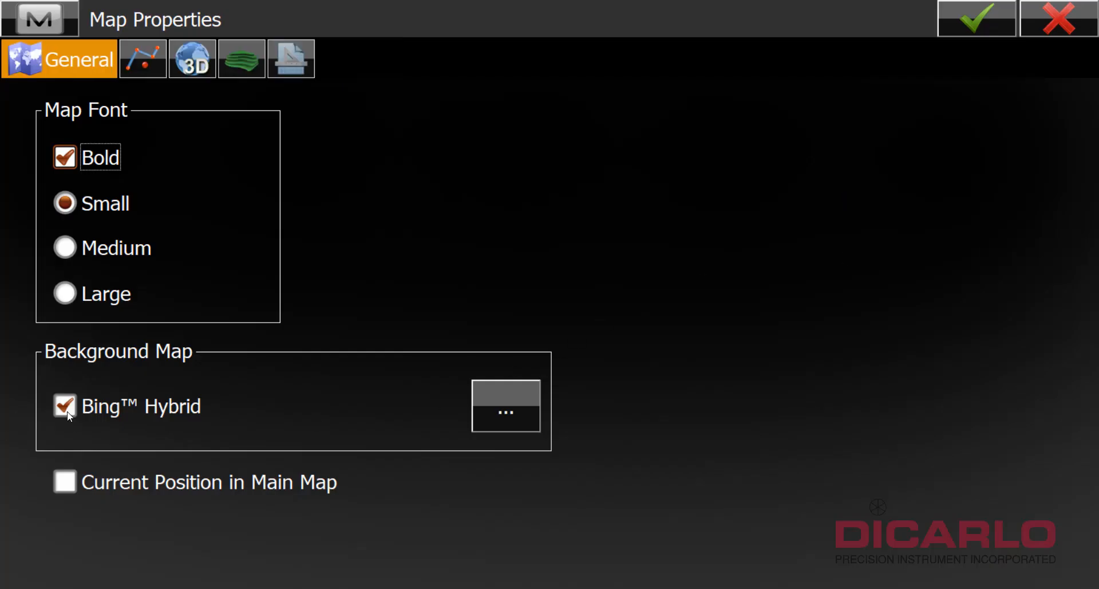
left_click(64, 406)
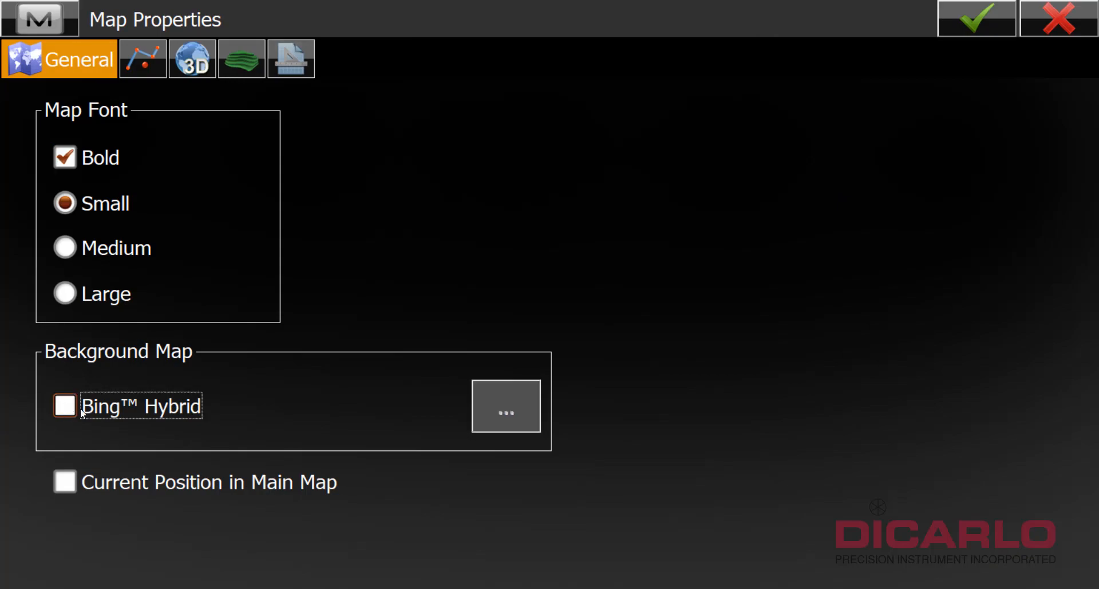
left_click(974, 18)
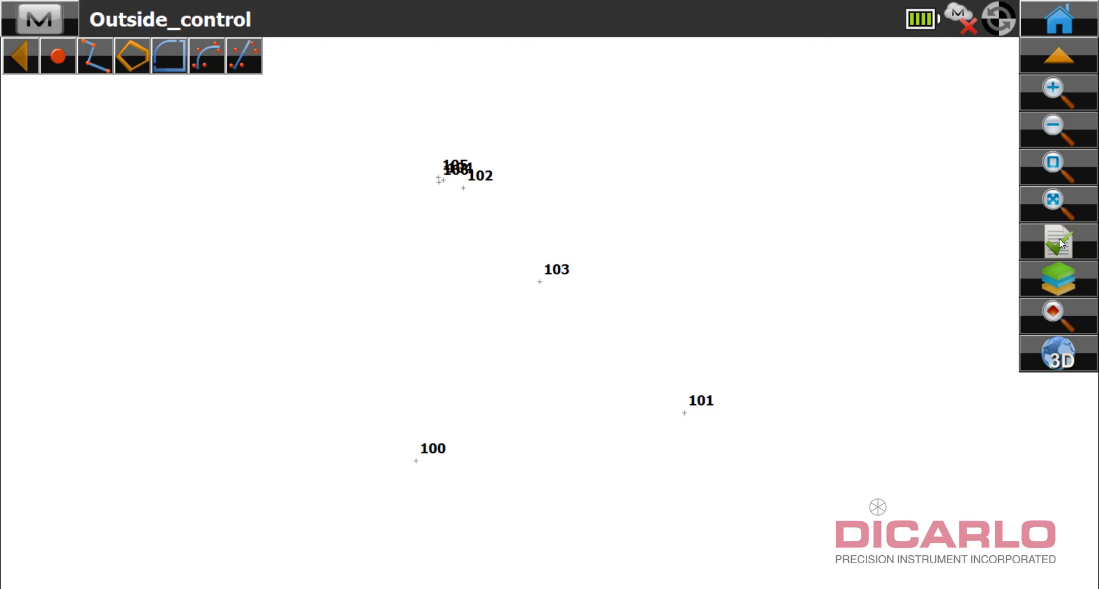
left_click(1058, 240)
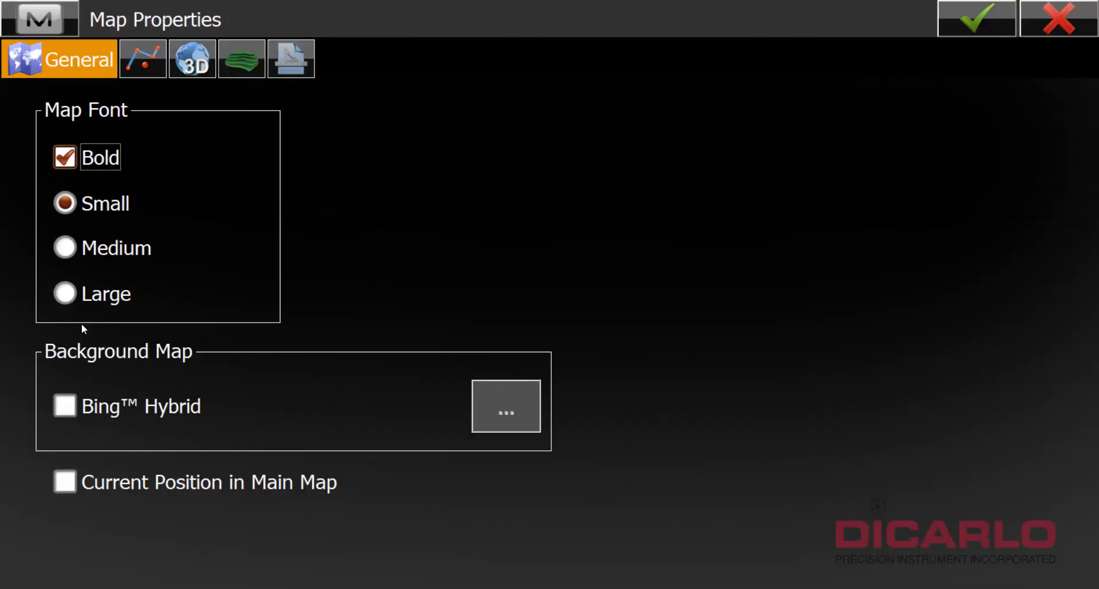
left_click(975, 19)
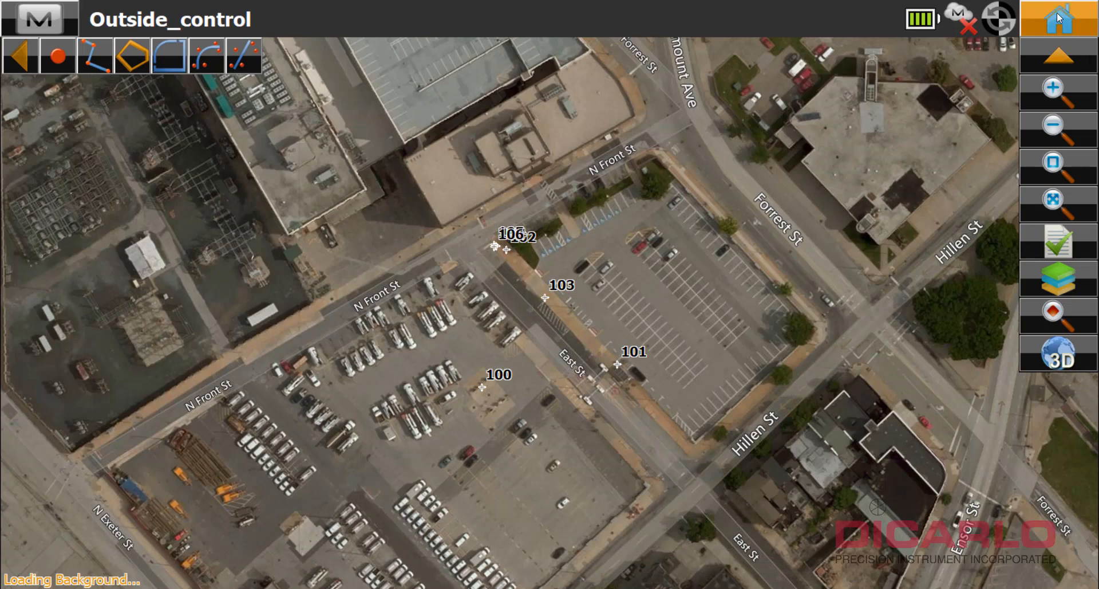
left_click(1059, 19)
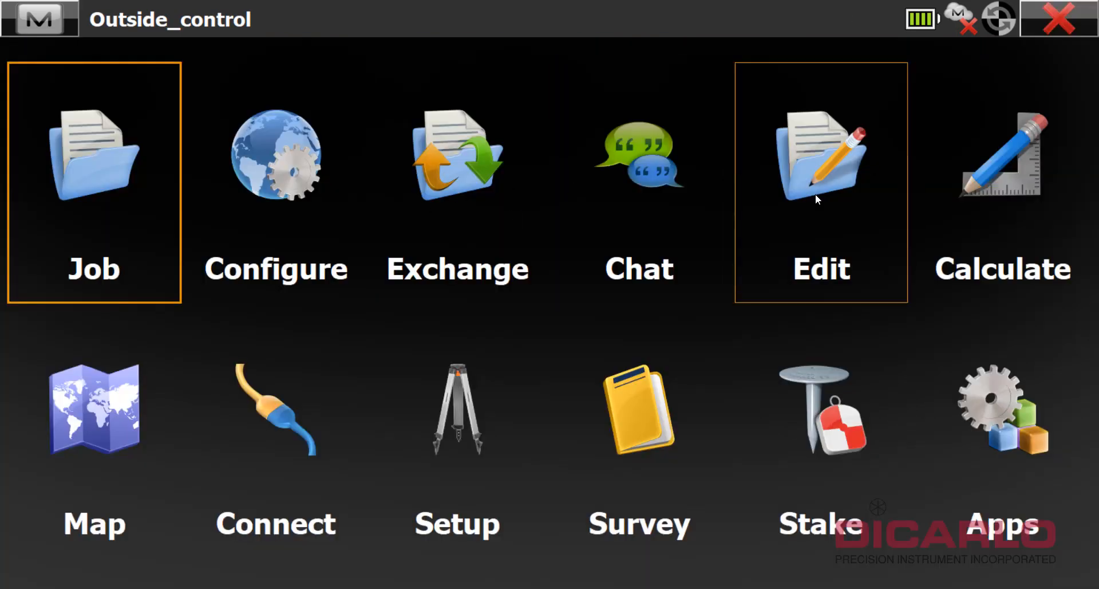
left_click(820, 155)
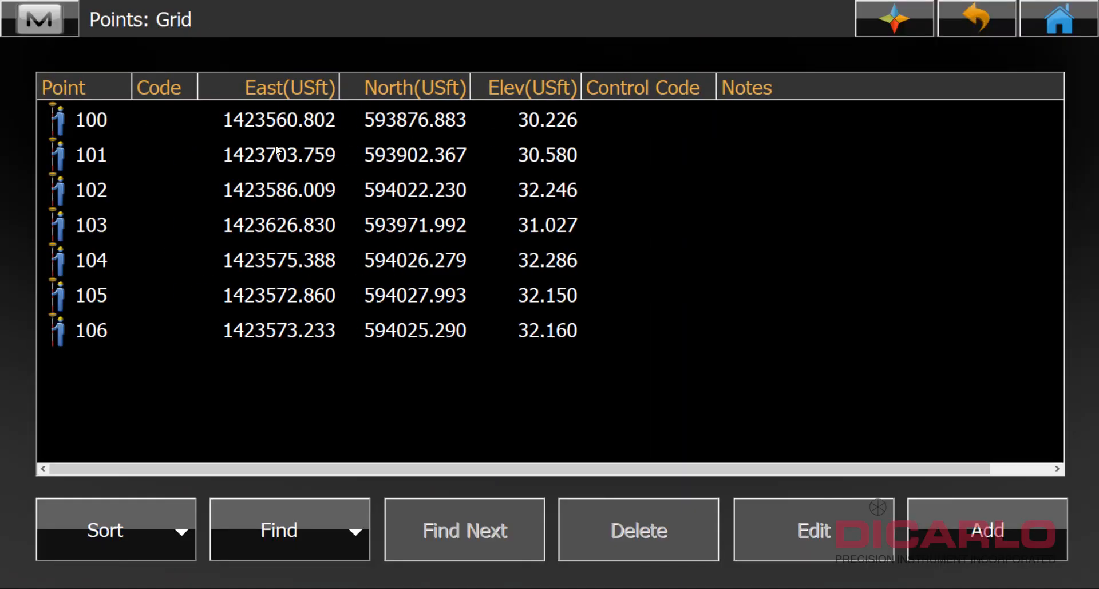
mouse_move(454, 150)
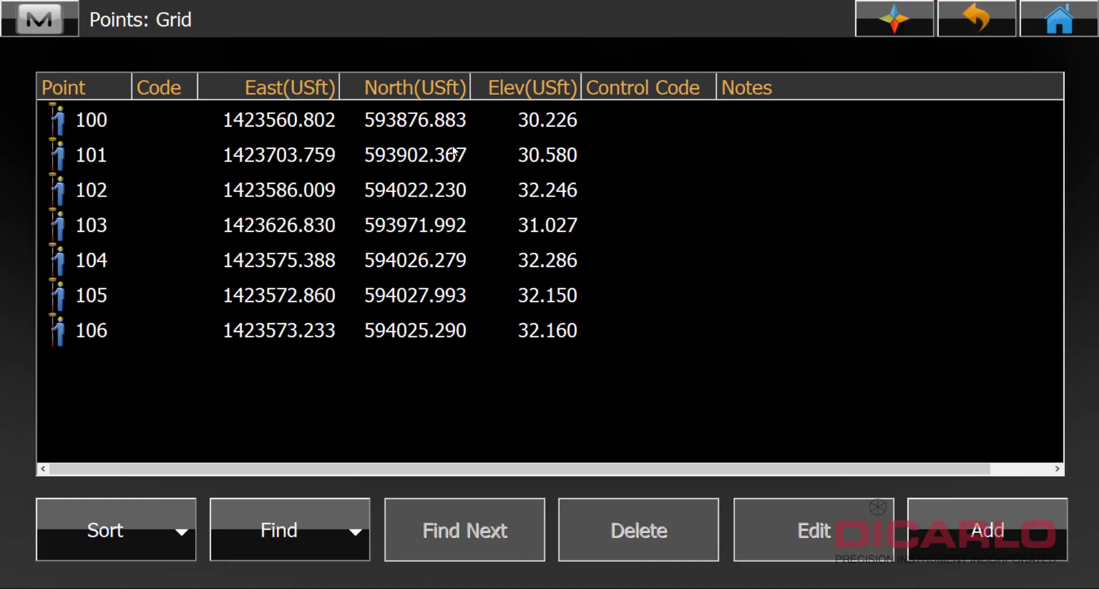
mouse_move(347, 84)
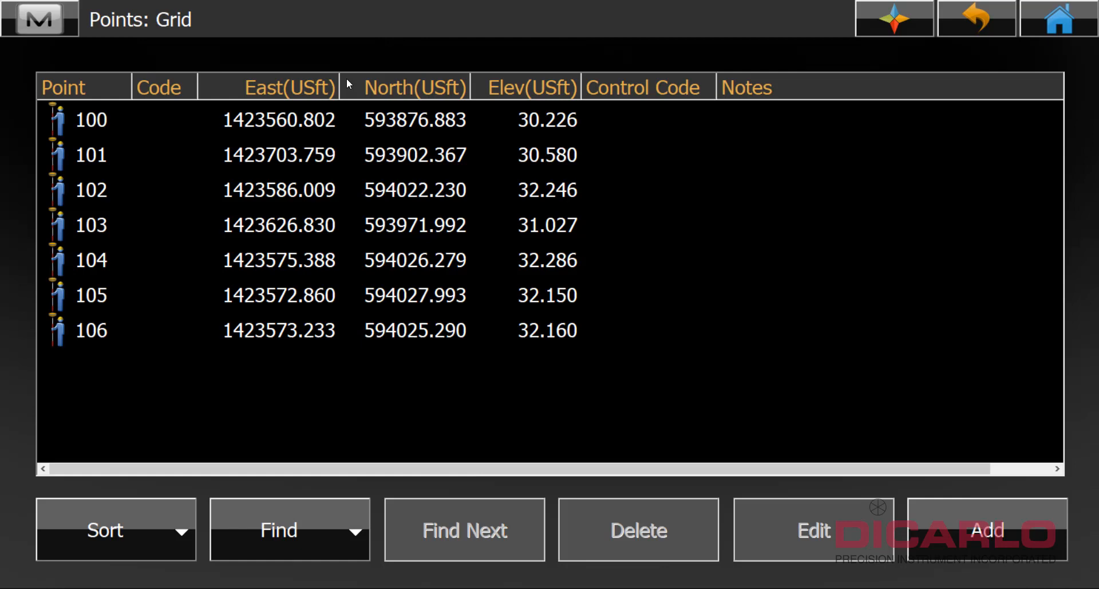
mouse_move(490, 62)
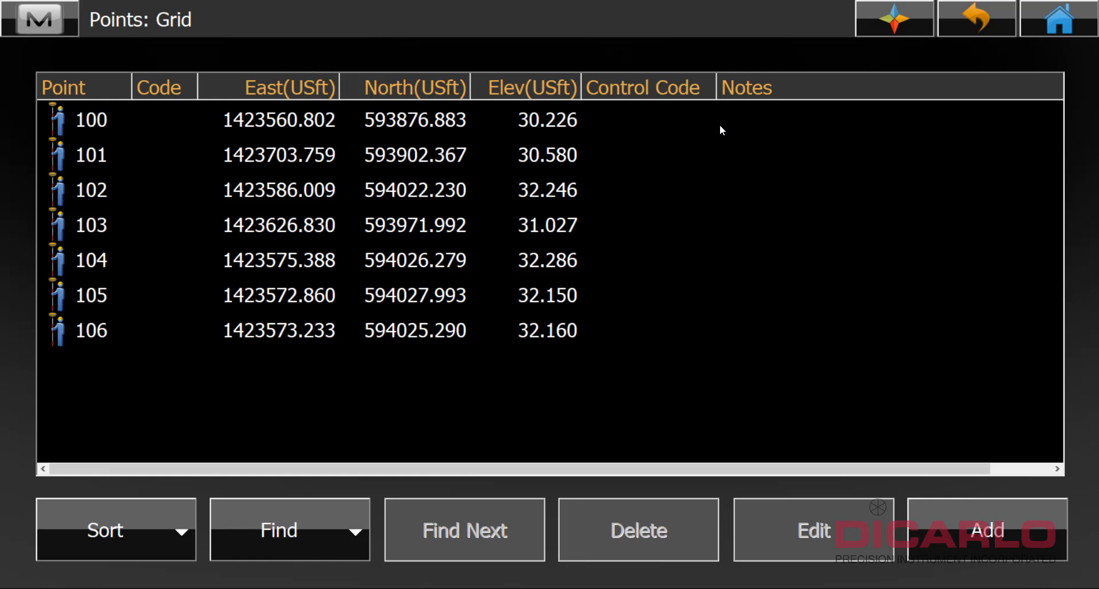
mouse_move(1025, 122)
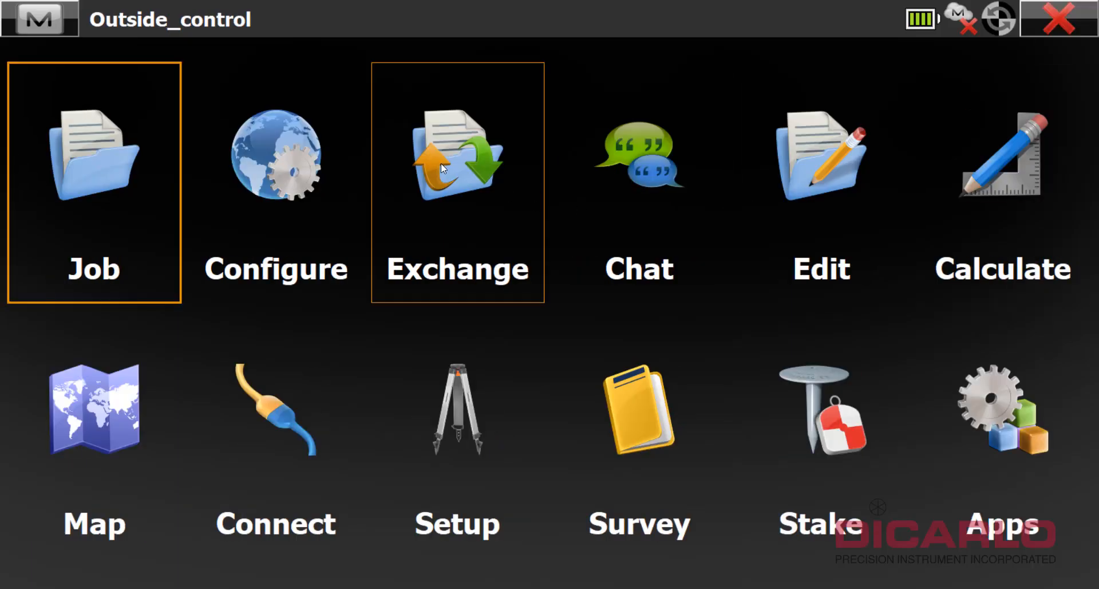
- Export all 7 points to Outside_control.csv in NEZ format and close the status report
left_click(457, 158)
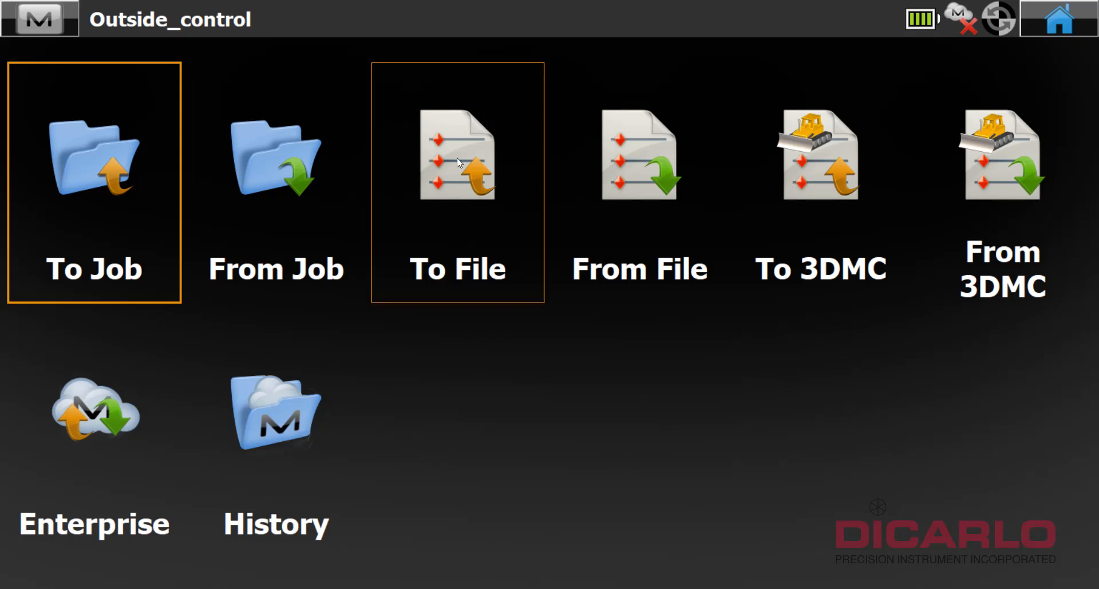
left_click(457, 154)
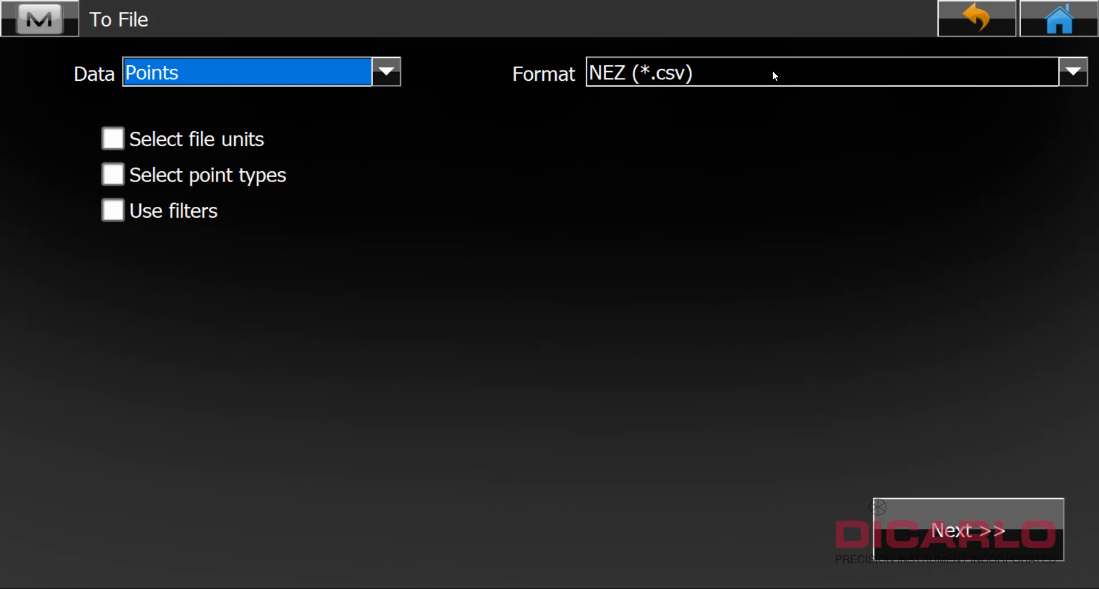
mouse_move(742, 43)
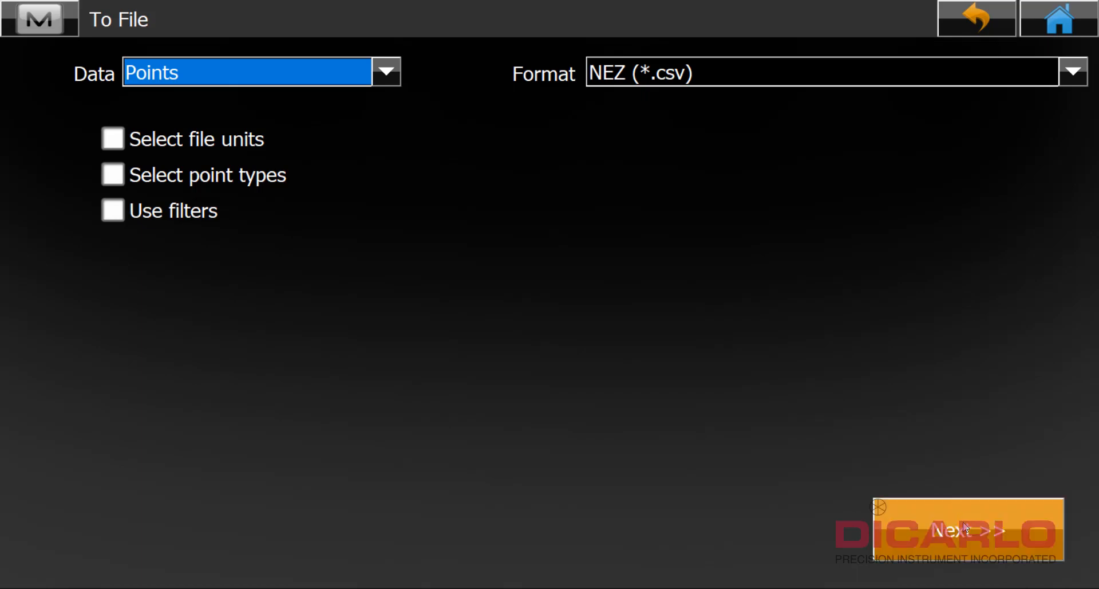
left_click(959, 531)
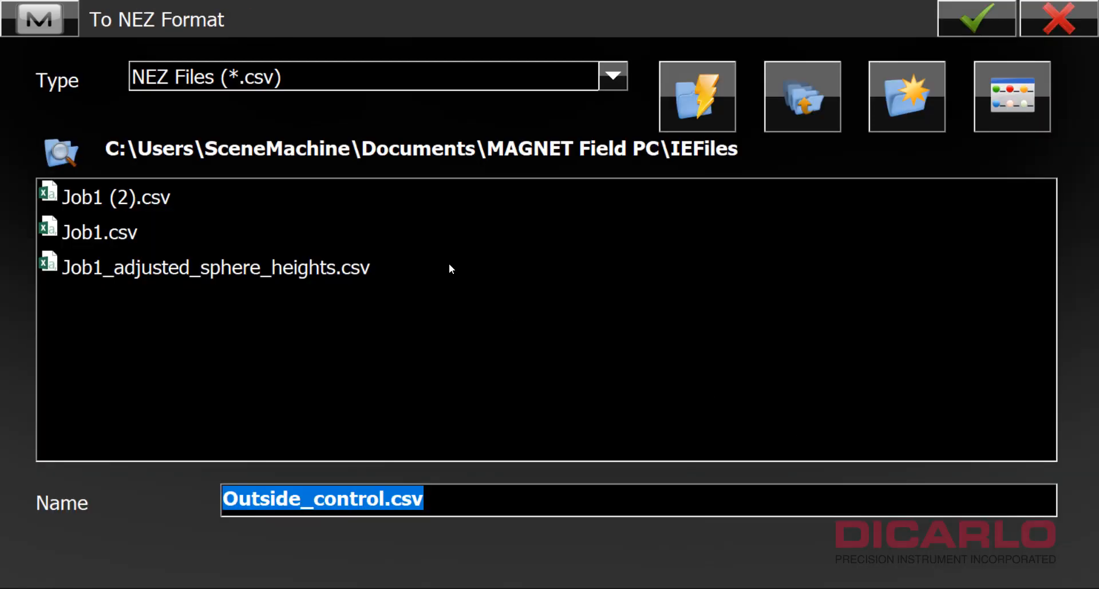
mouse_move(426, 454)
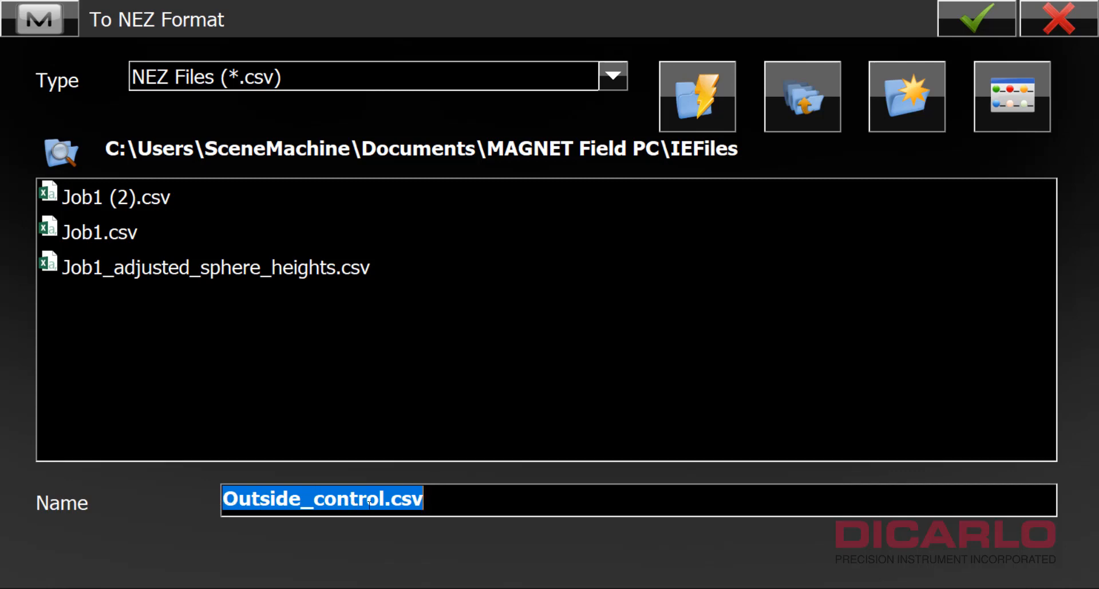
left_click(975, 18)
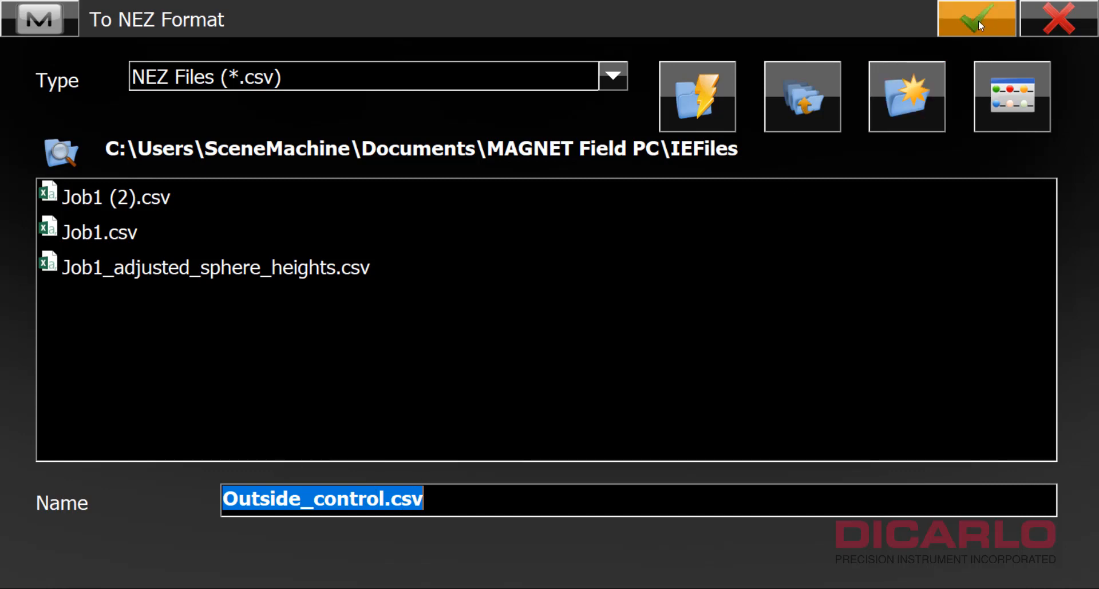
left_click(975, 19)
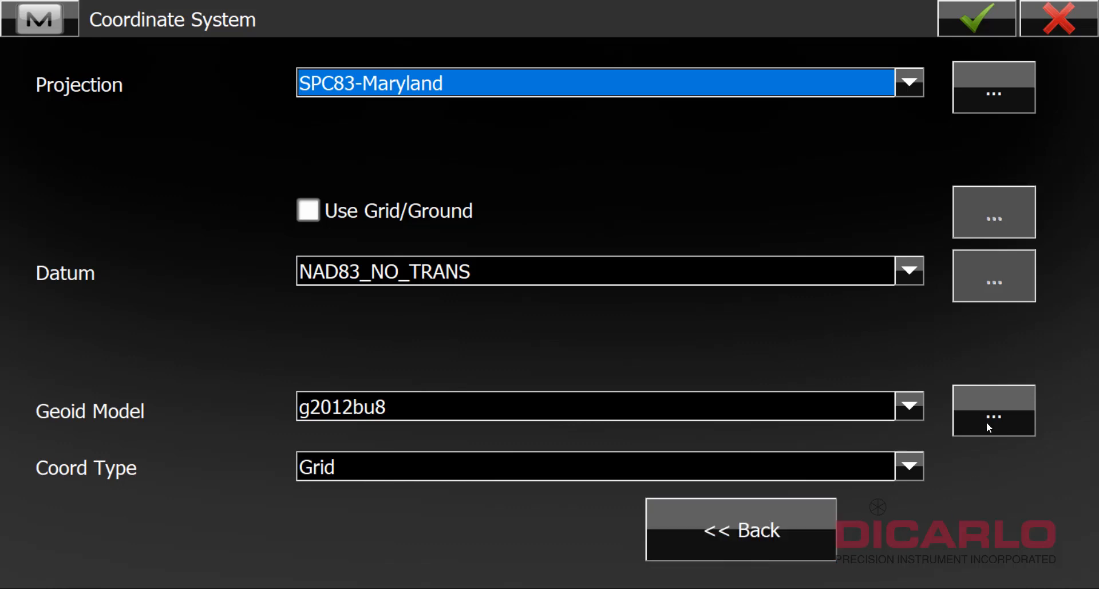
left_click(975, 18)
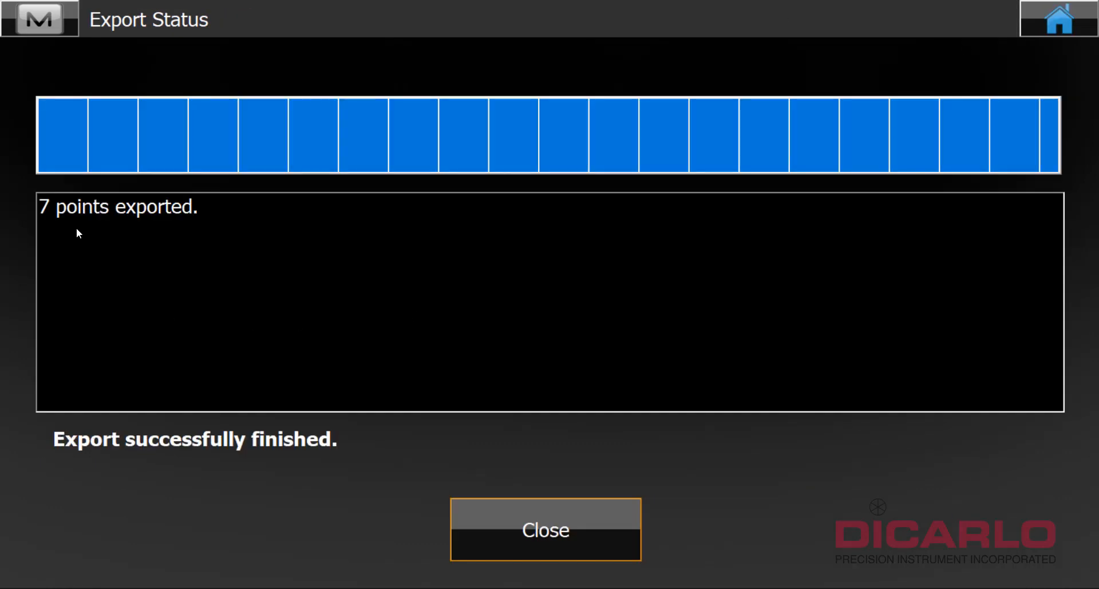
mouse_move(474, 408)
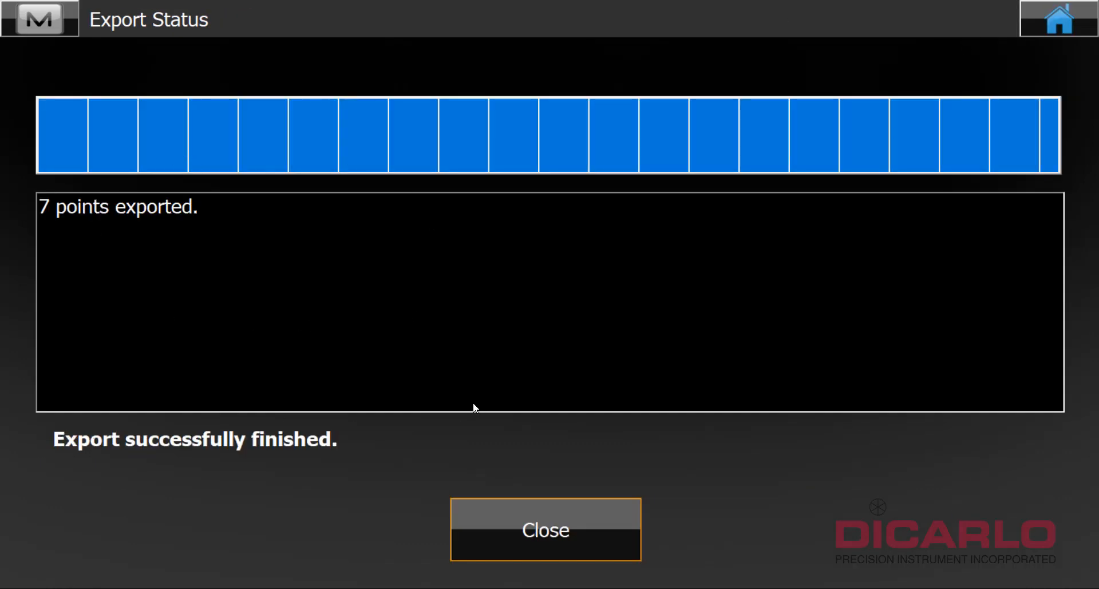
mouse_move(545, 529)
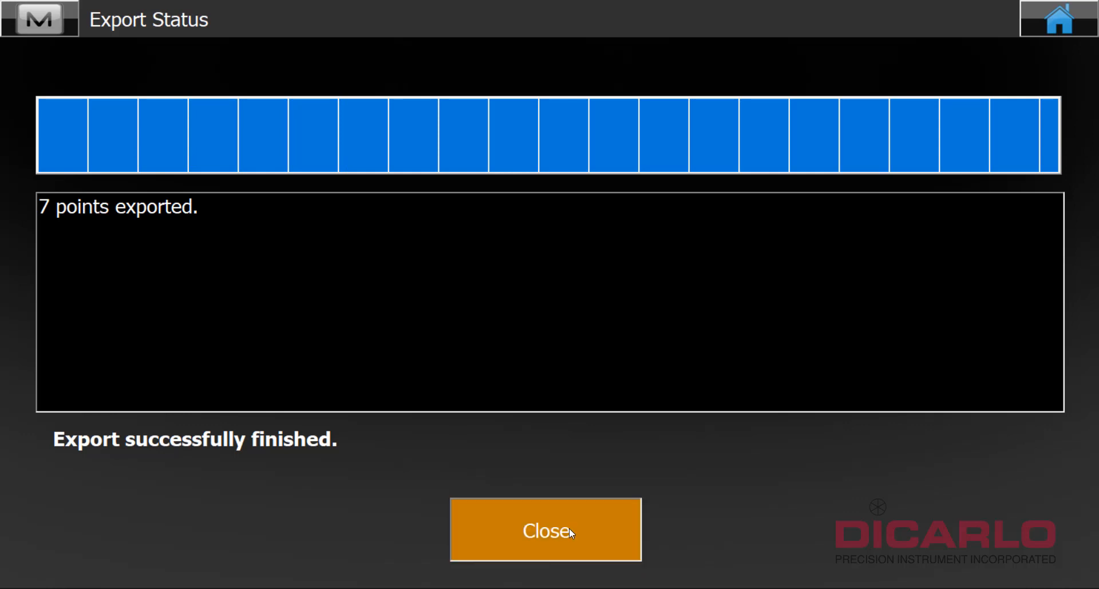
left_click(546, 529)
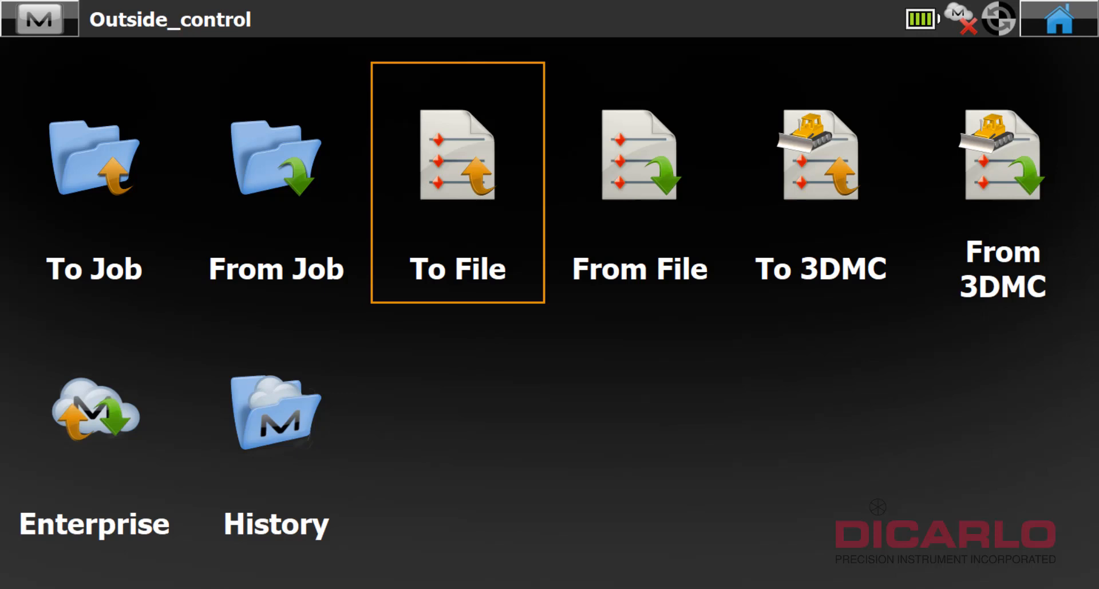
- Launch Microsoft Excel and start a blank workbook
left_click(276, 413)
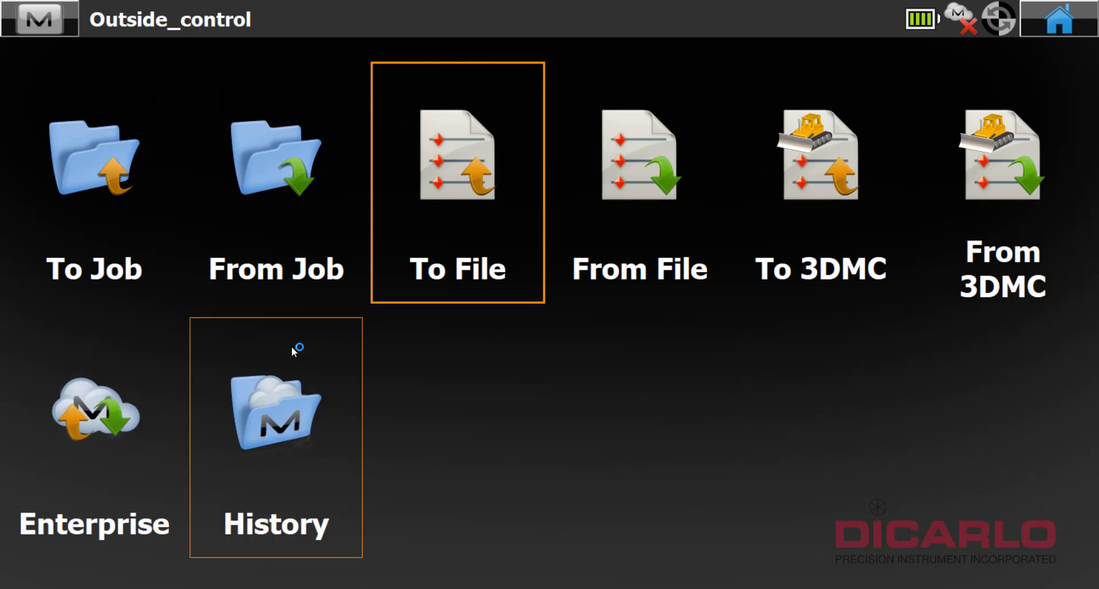
left_click(456, 156)
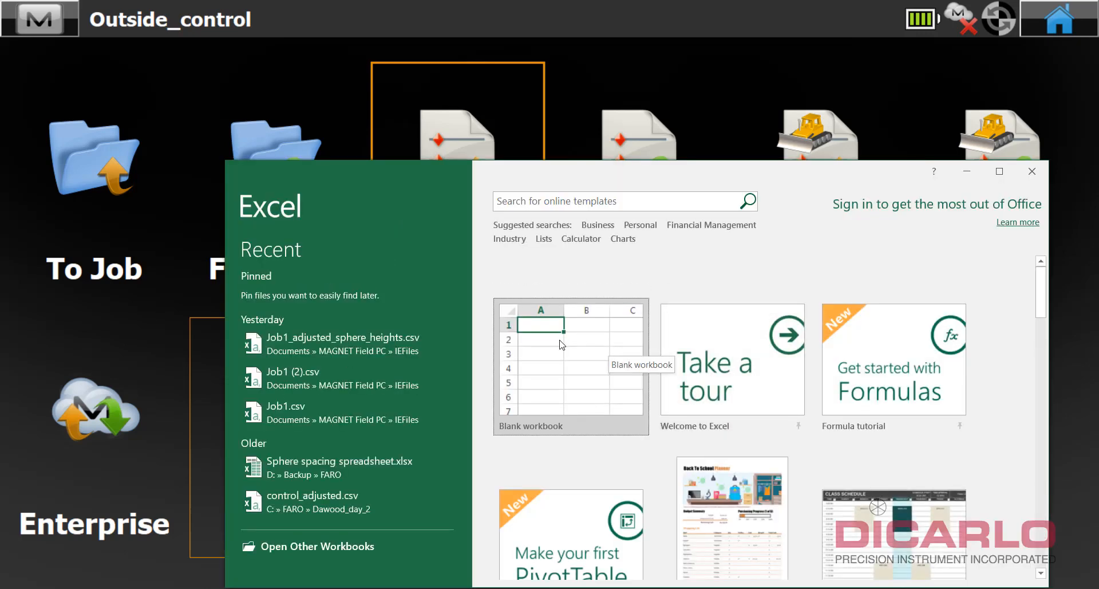
left_click(570, 364)
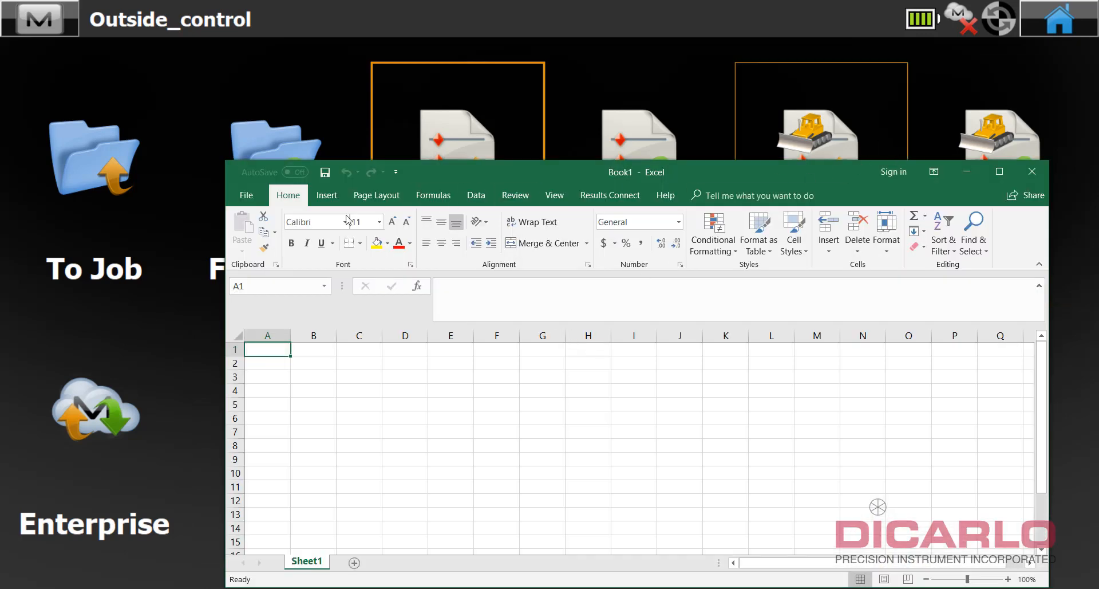
- Browse to the recent IEFiles folder in Excel's Open dialog
left_click(247, 194)
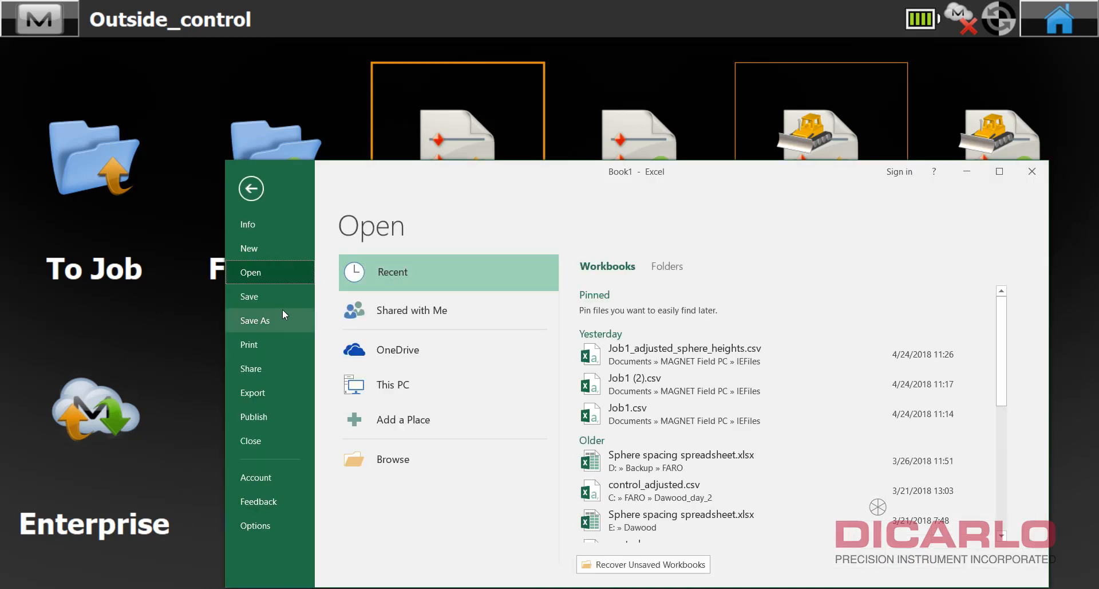
mouse_move(250, 272)
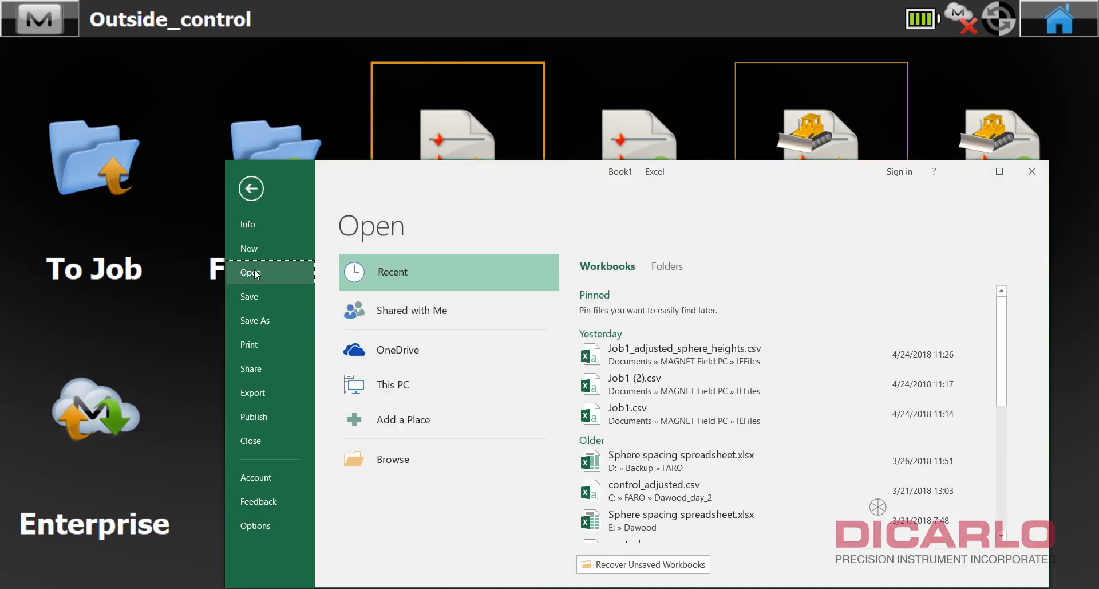
mouse_move(631, 319)
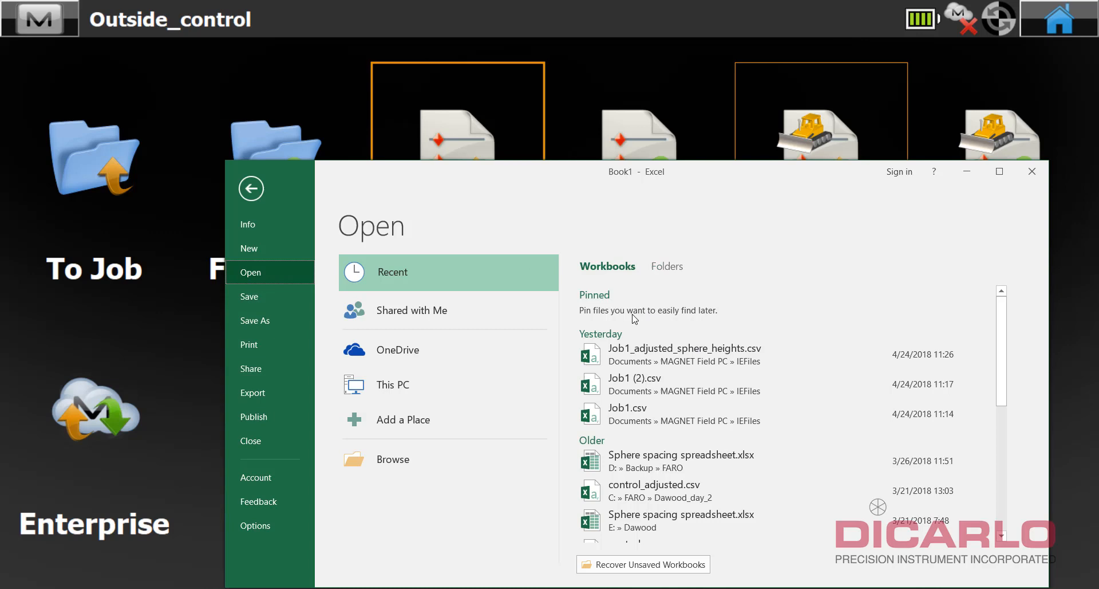
left_click(666, 265)
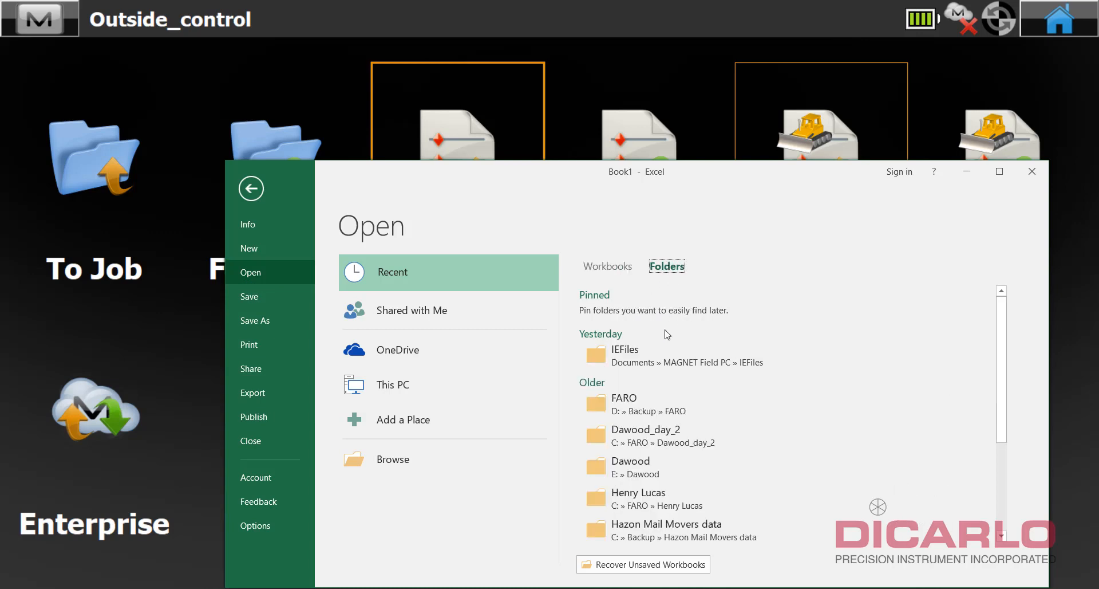
left_click(394, 459)
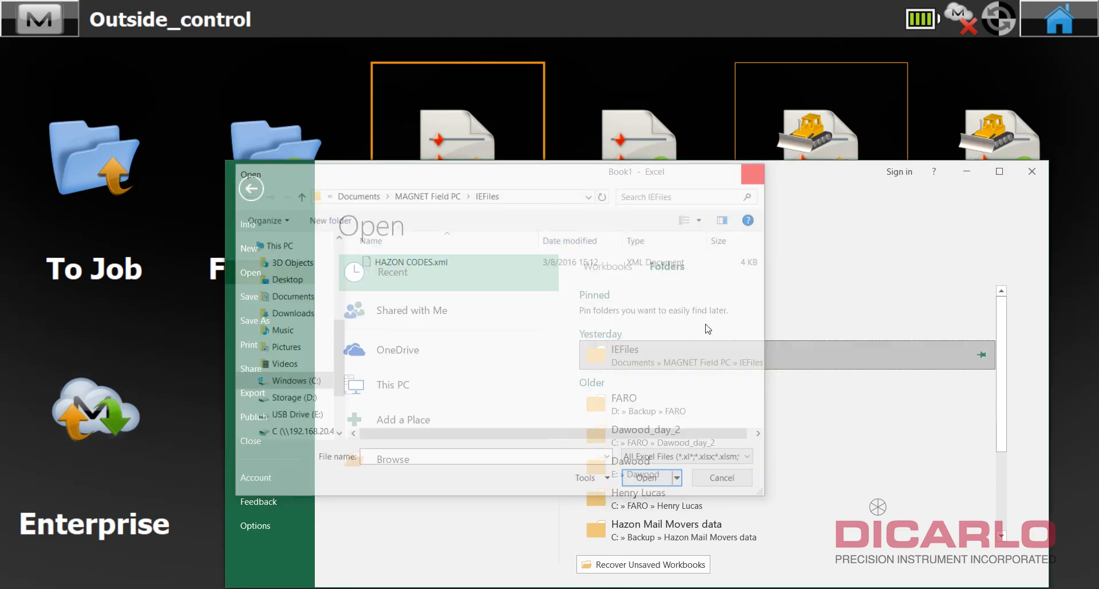
- Change the file type filter to All Files (*.*) and select Outside_control.csv
left_click(624, 349)
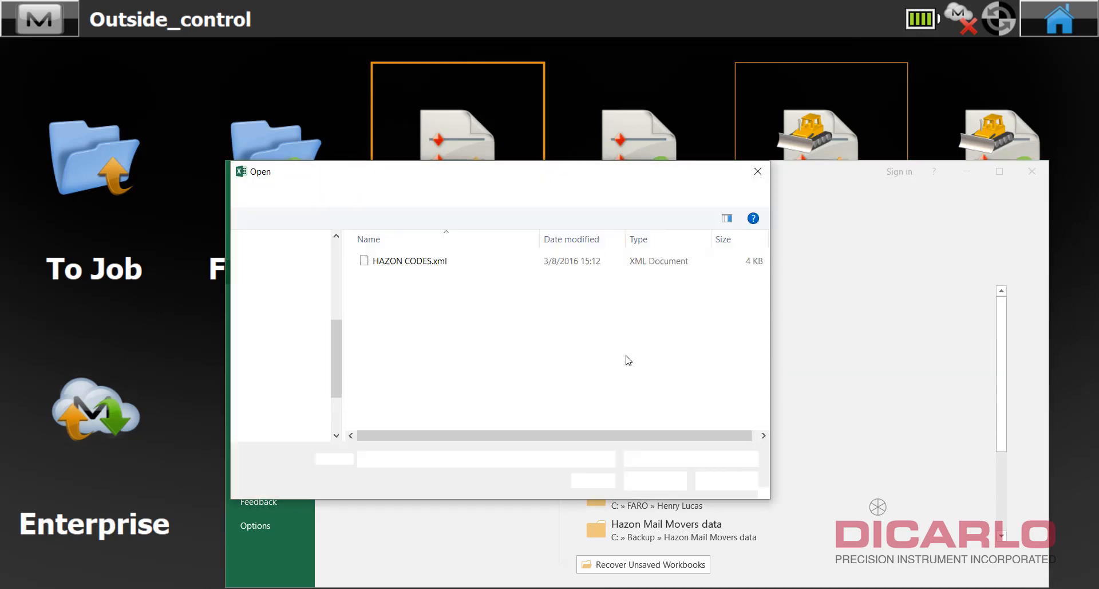
left_click(756, 171)
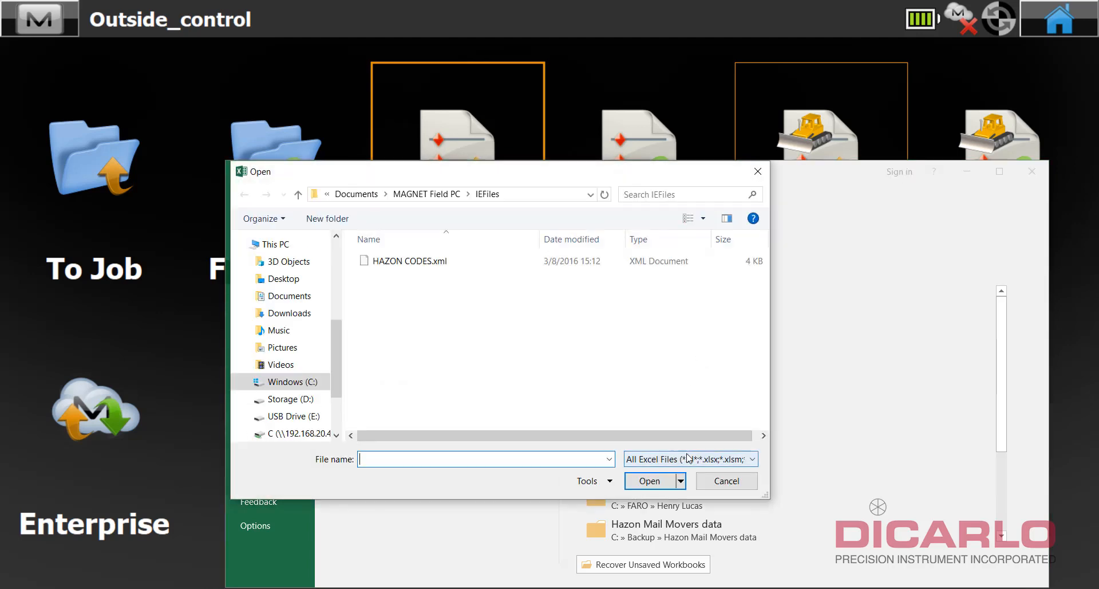
left_click(752, 458)
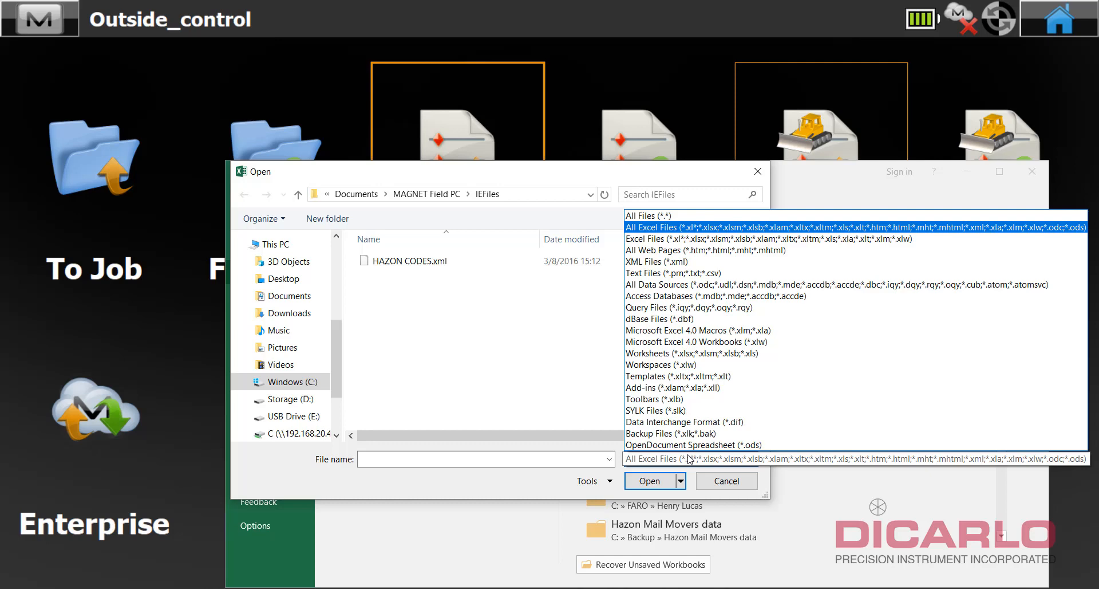
left_click(648, 215)
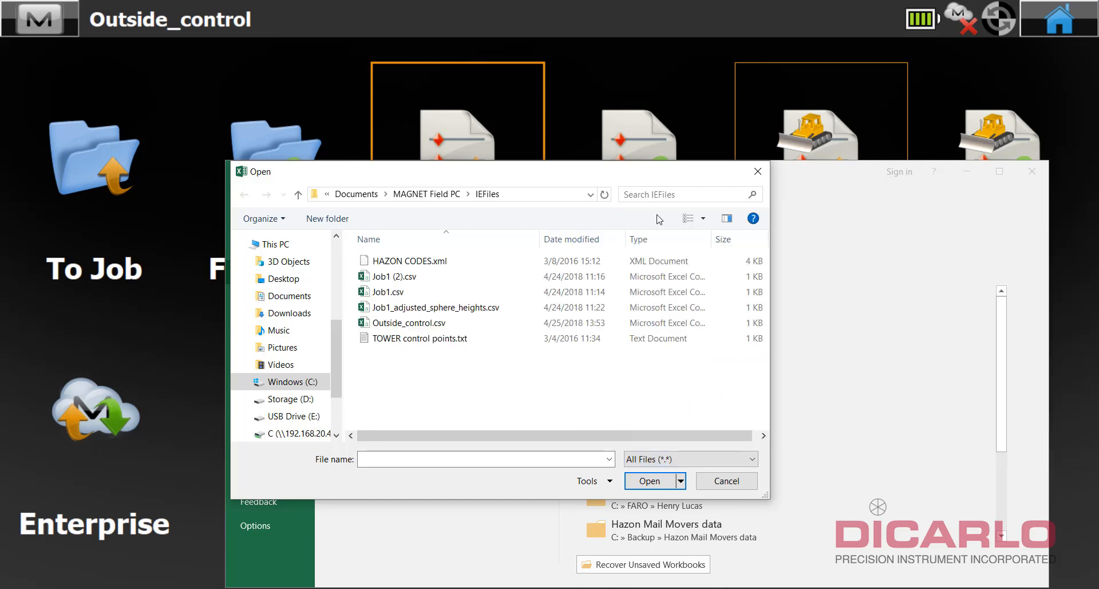
left_click(409, 322)
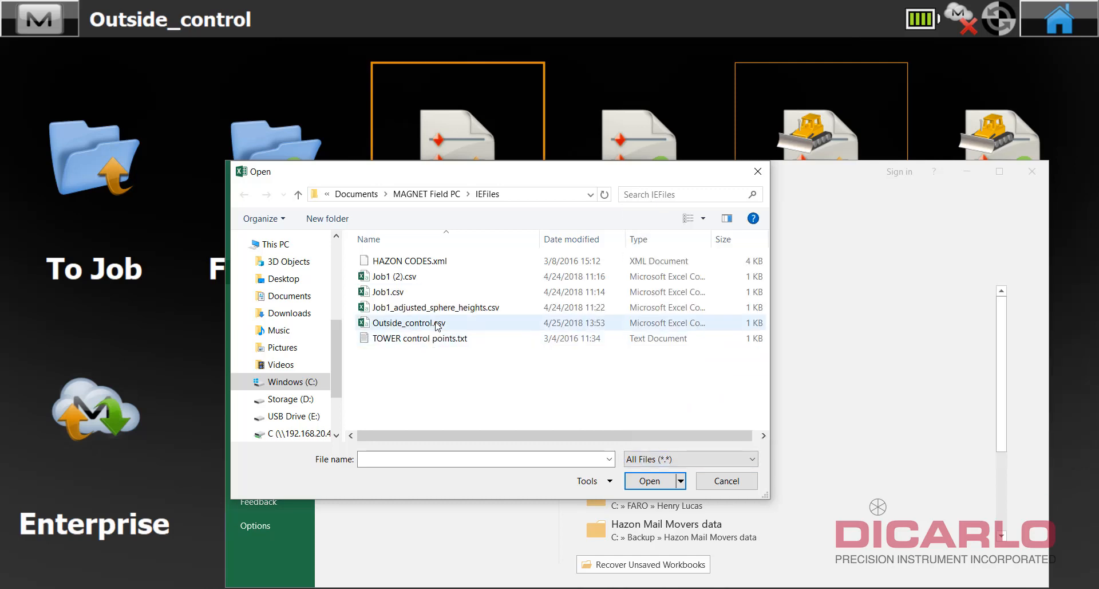
- Open Outside_control.csv and close the empty Book1 workbook
left_click(408, 322)
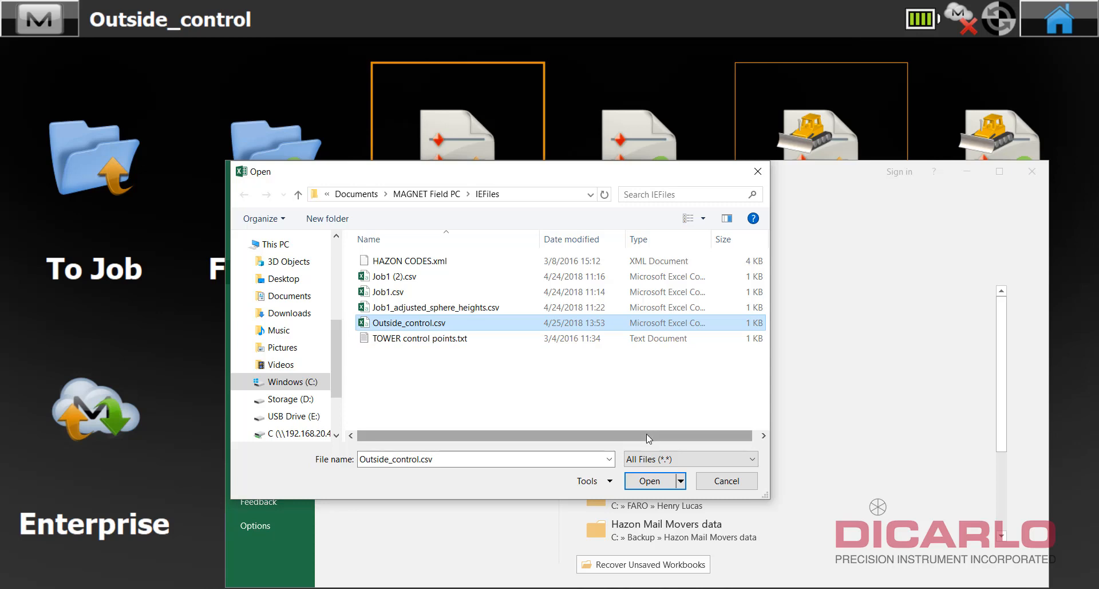
left_click(648, 480)
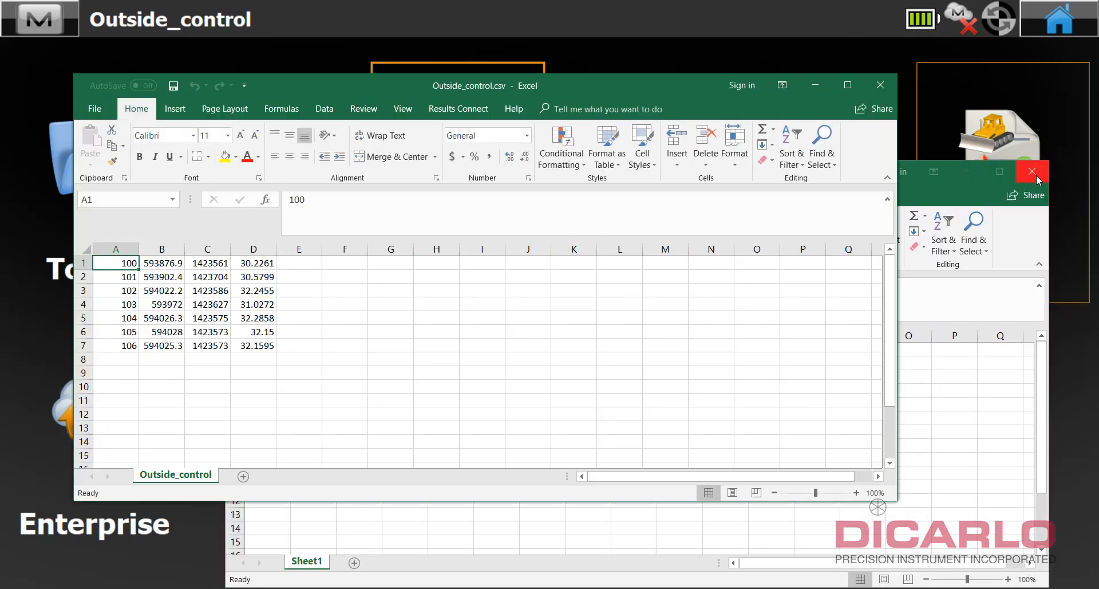
left_click(1031, 172)
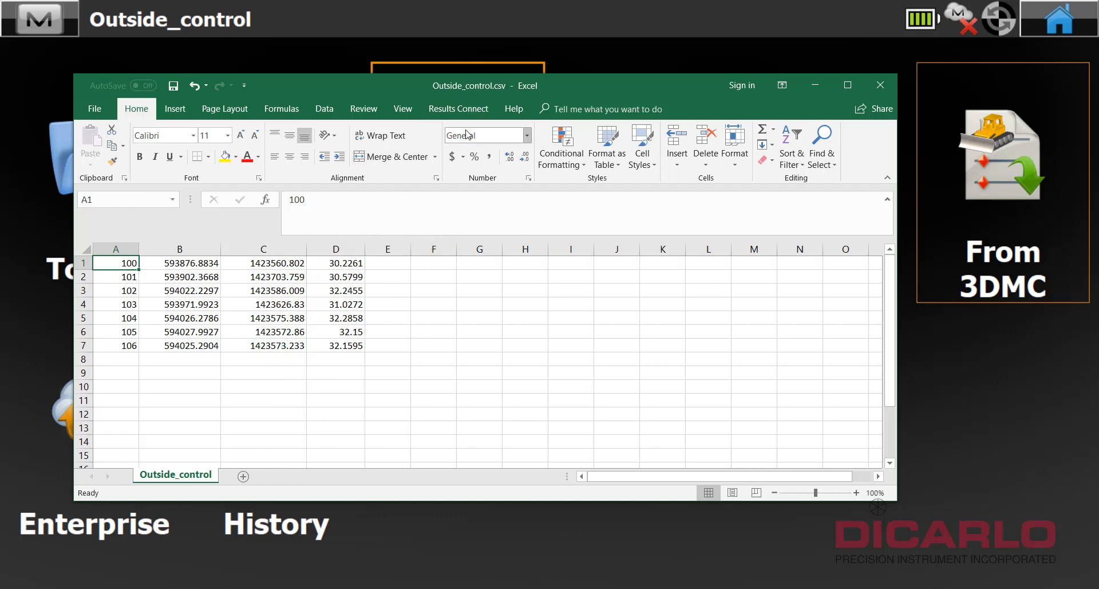
- Format B1:C7 as Number with three decimal places
left_click_drag(179, 263, 178, 332)
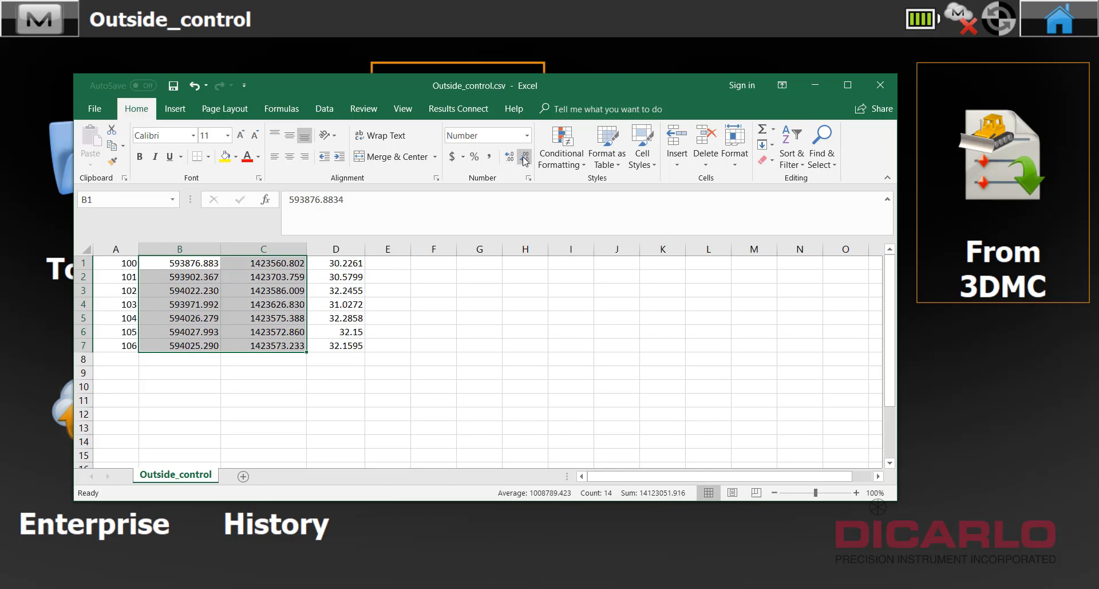
left_click(387, 372)
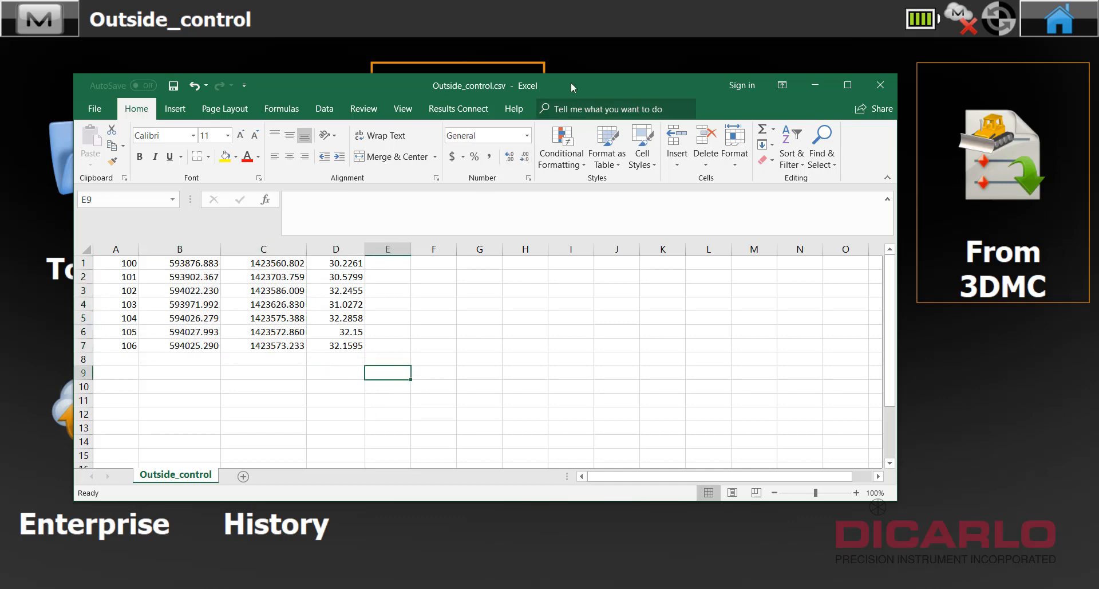
mouse_move(160, 263)
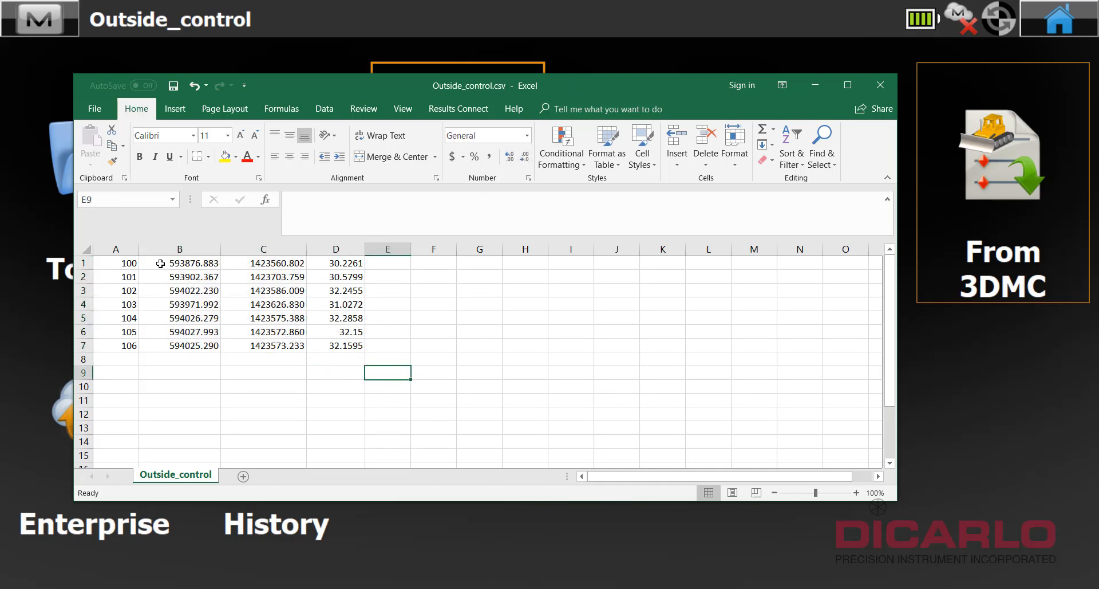
left_click(115, 263)
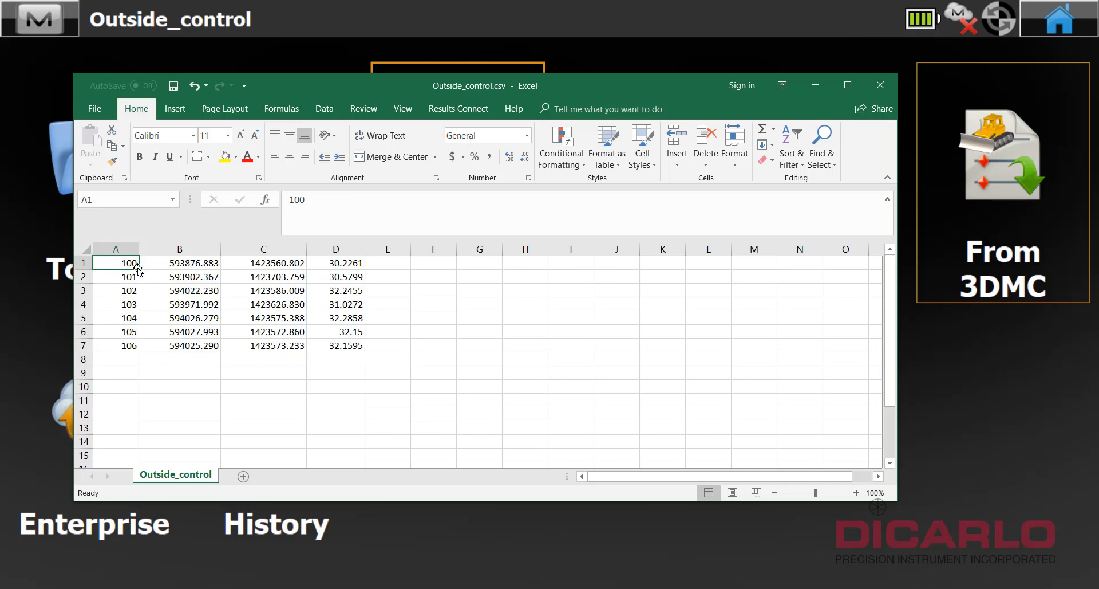
mouse_move(230, 261)
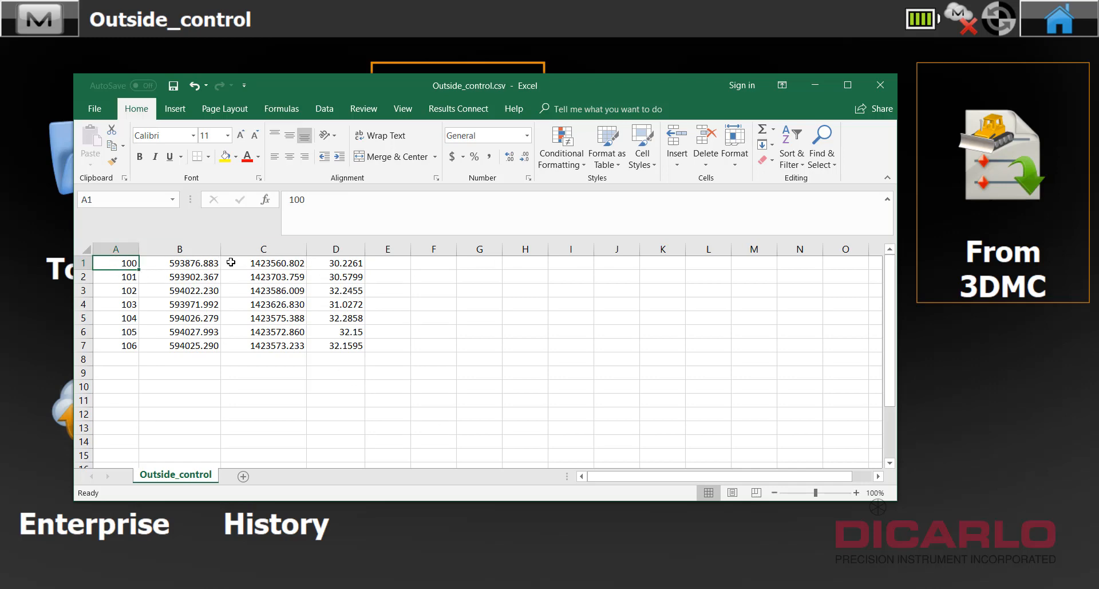
mouse_move(312, 561)
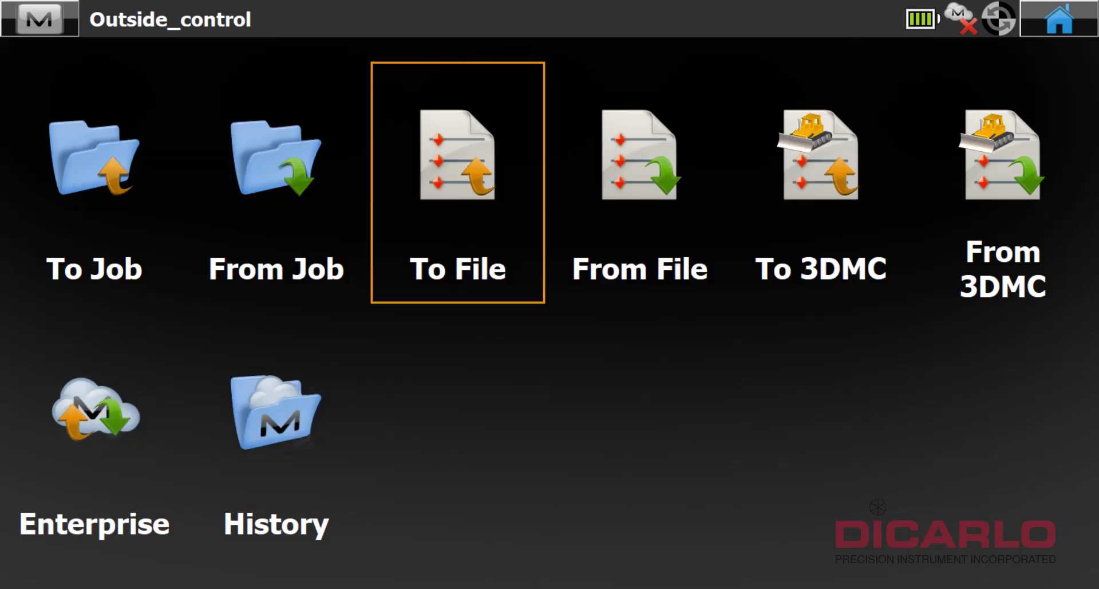
- Go Home and open Edit > Points to show point, east, north and elevation
left_click(1059, 19)
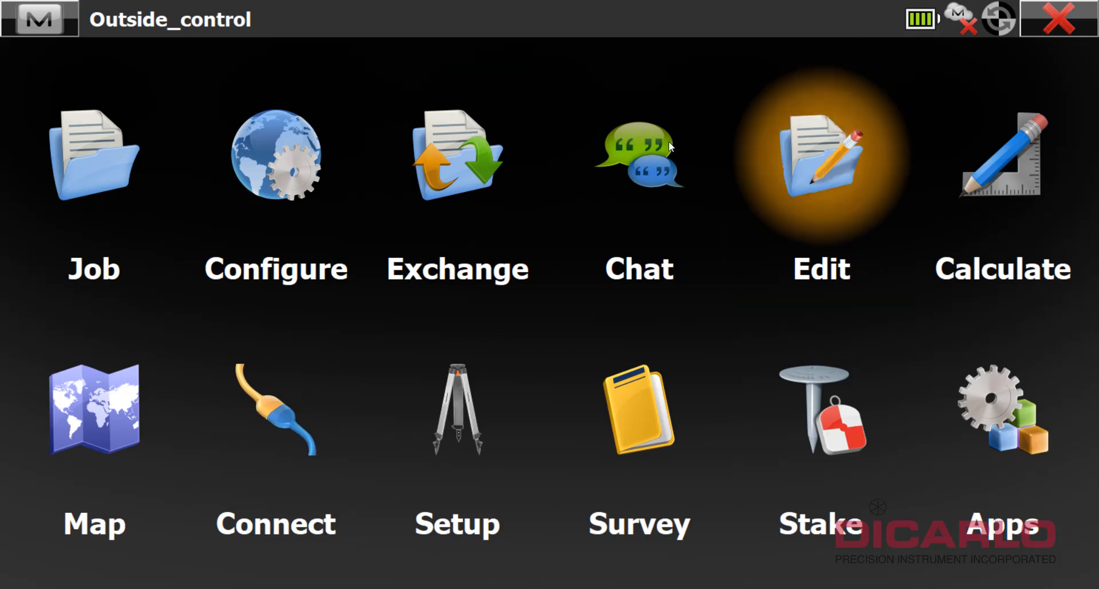
left_click(821, 158)
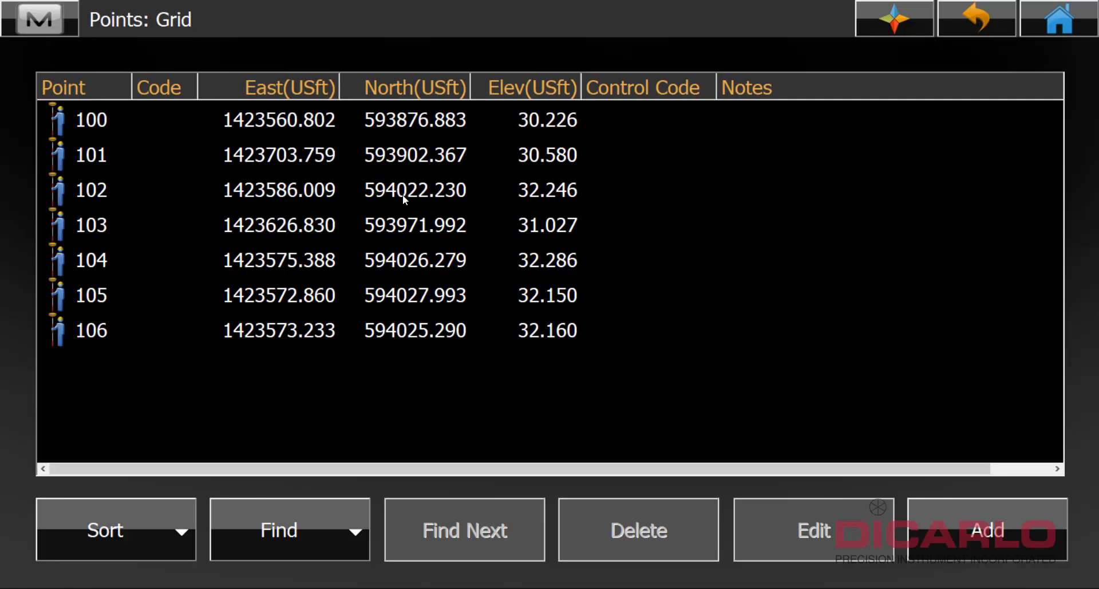
mouse_move(340, 143)
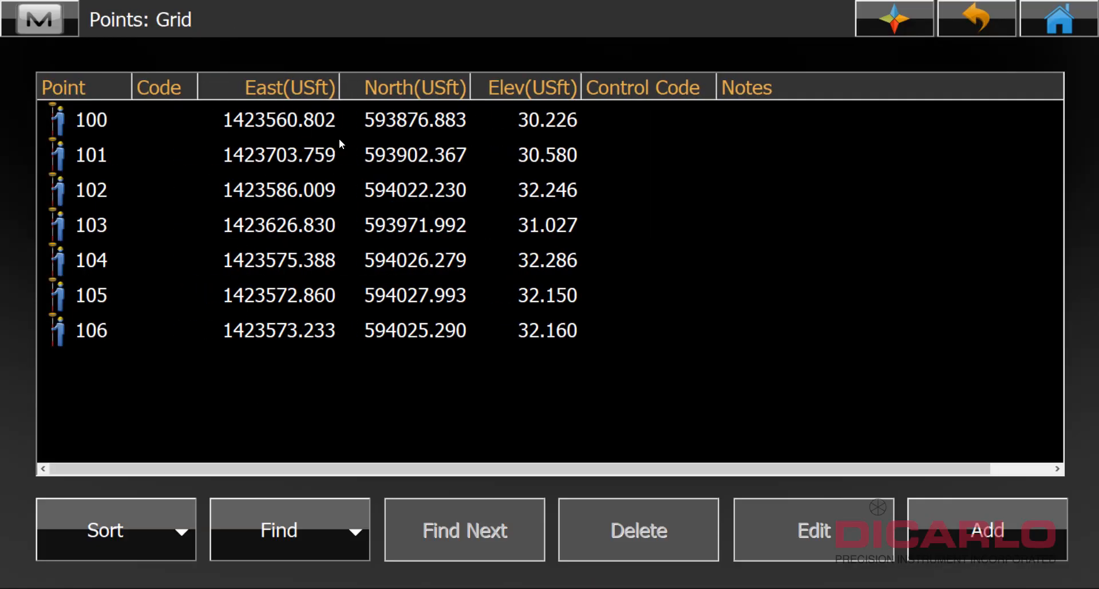
mouse_move(214, 207)
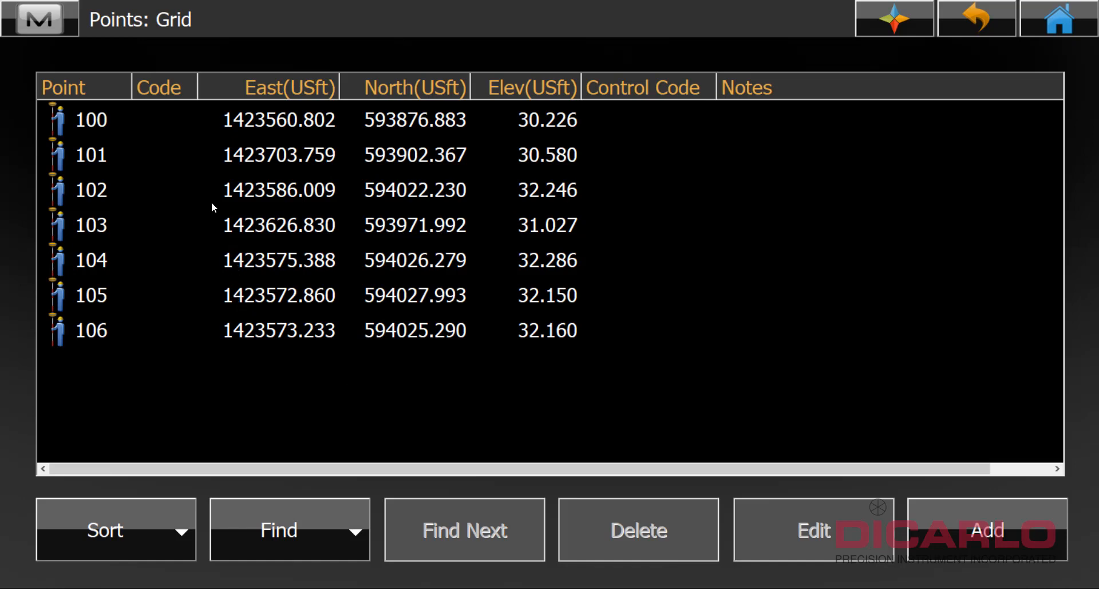
mouse_move(316, 91)
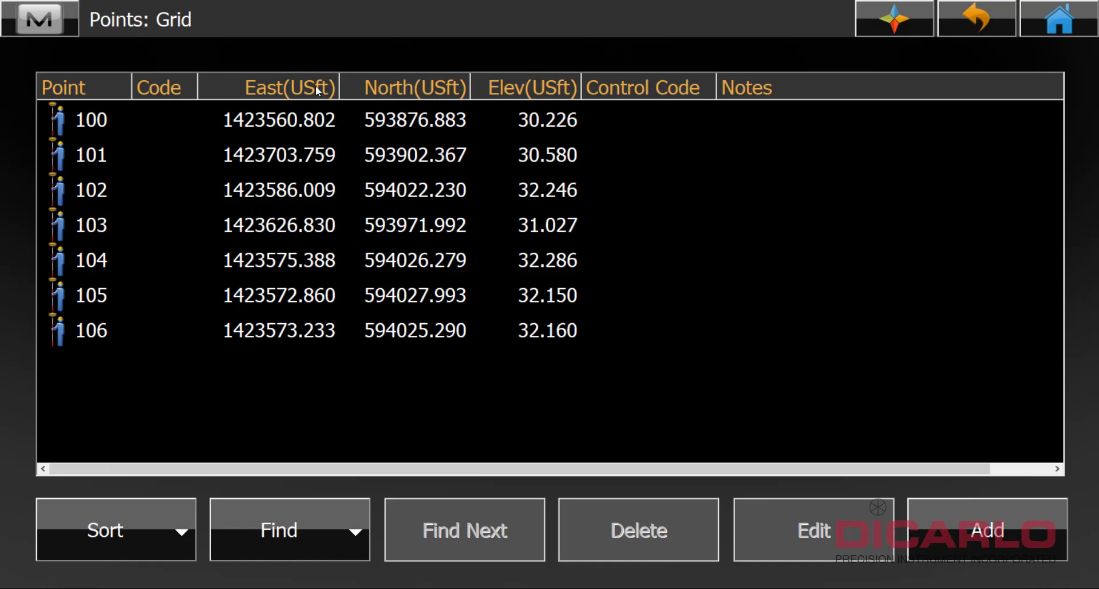
mouse_move(382, 109)
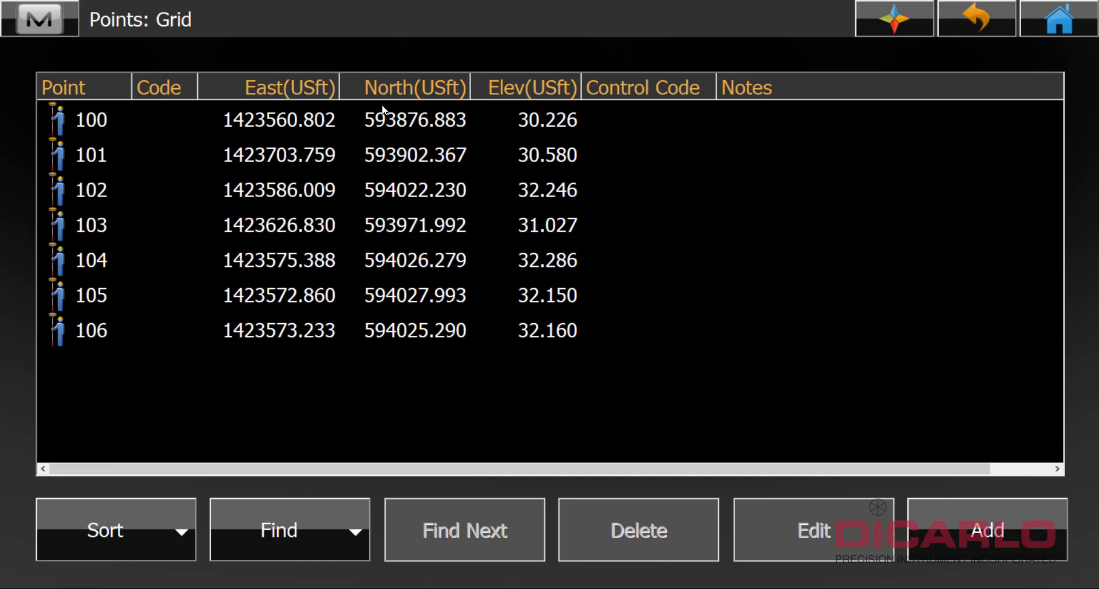
mouse_move(561, 87)
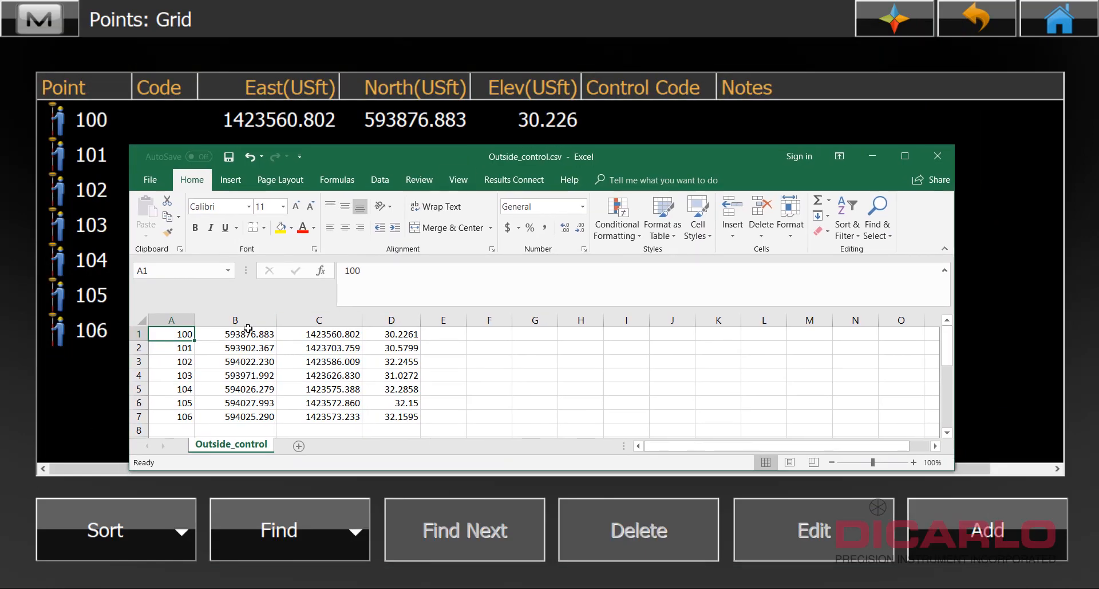
- Move easting from column C into B and northing from G into C
left_click(235, 320)
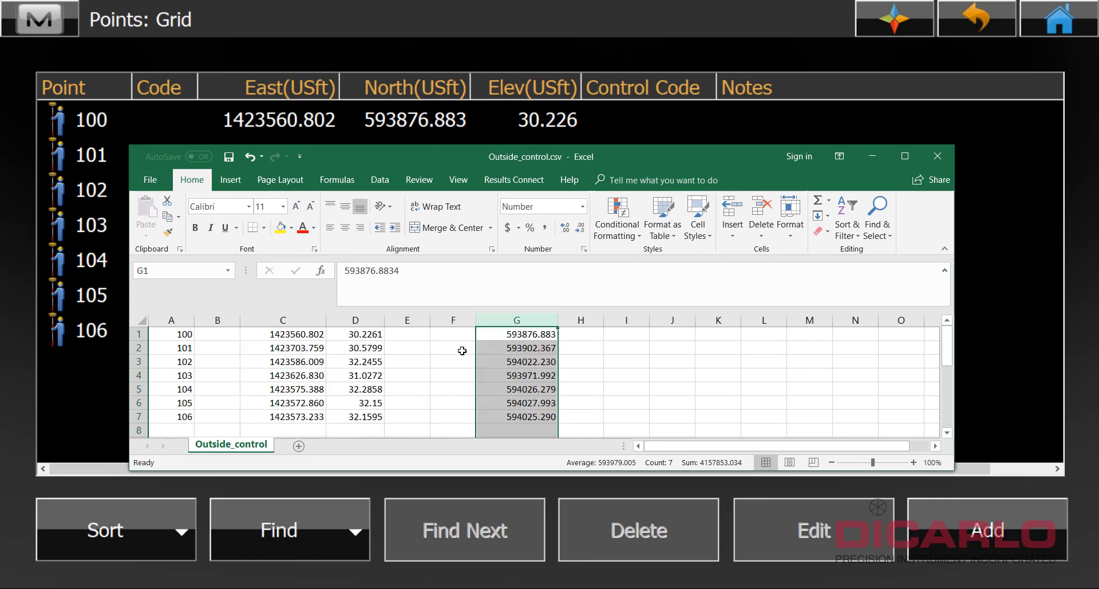
left_click(281, 320)
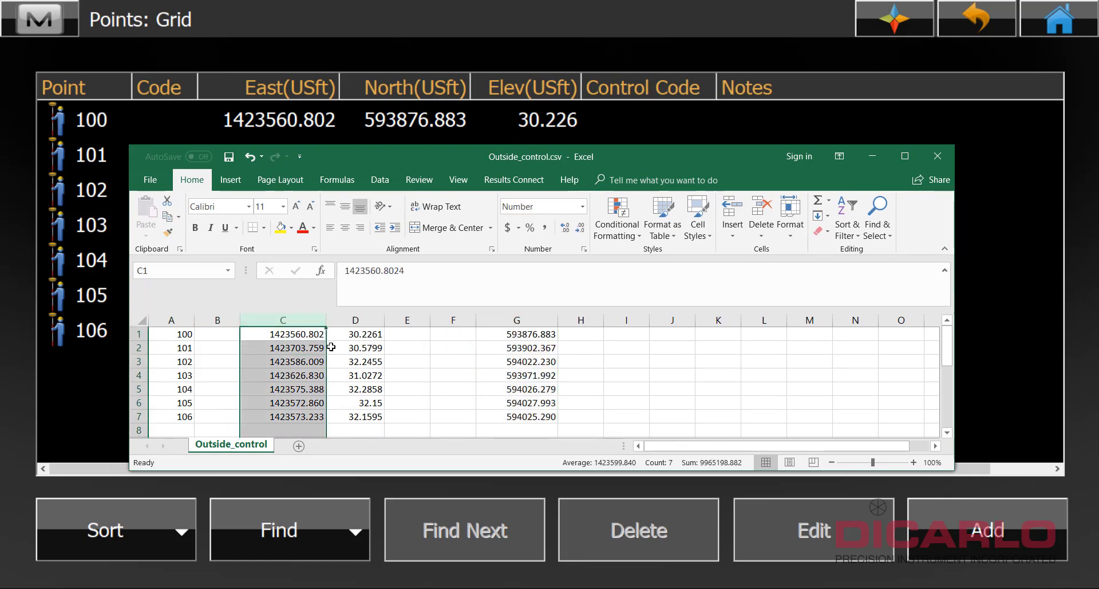
left_click(237, 333)
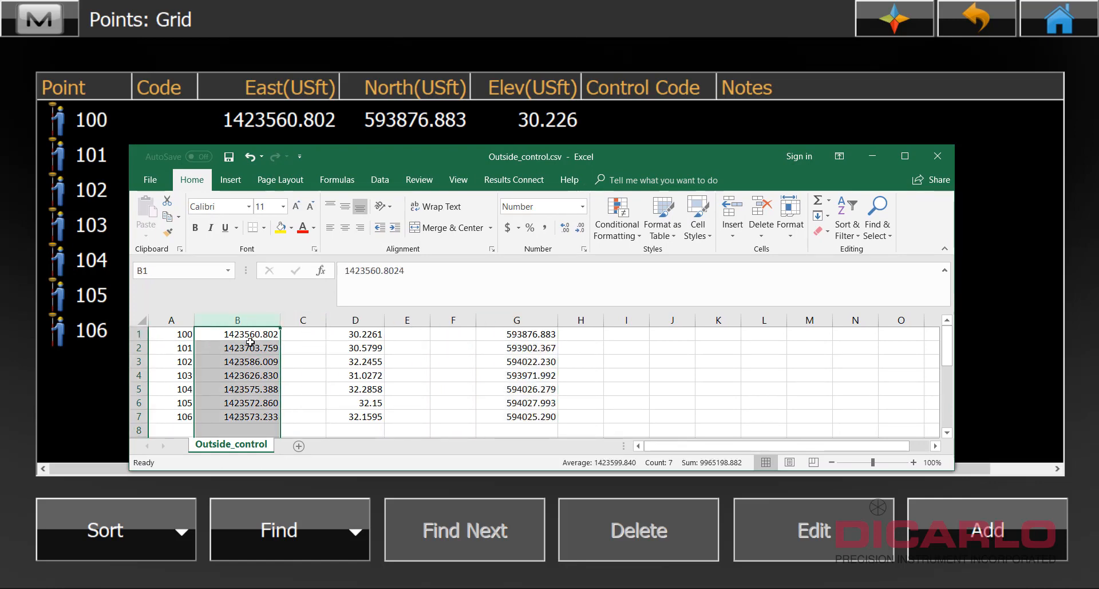
left_click(517, 334)
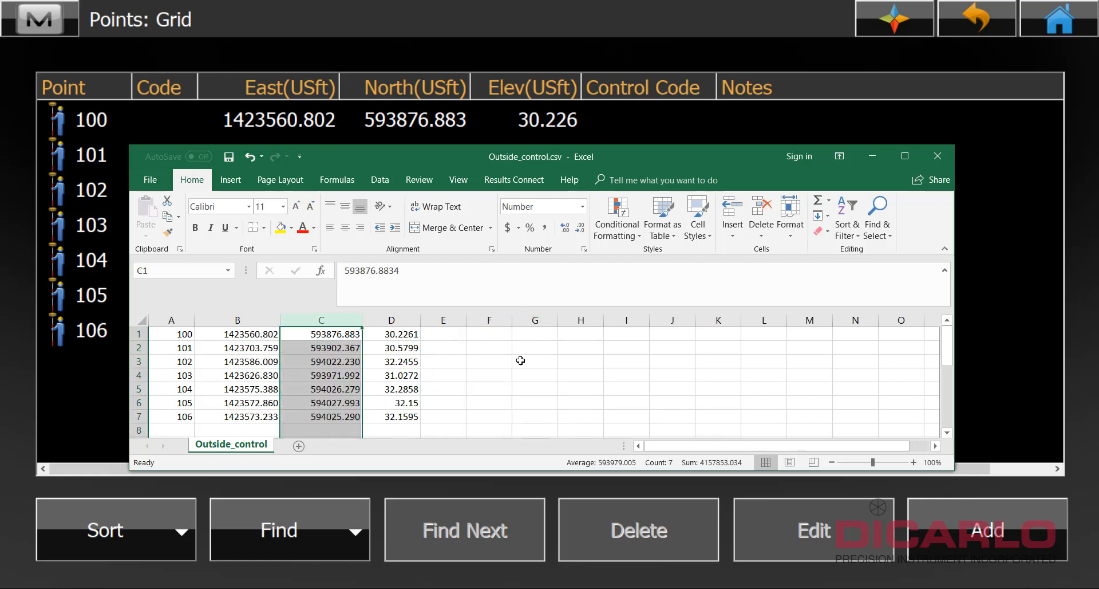
left_click(534, 360)
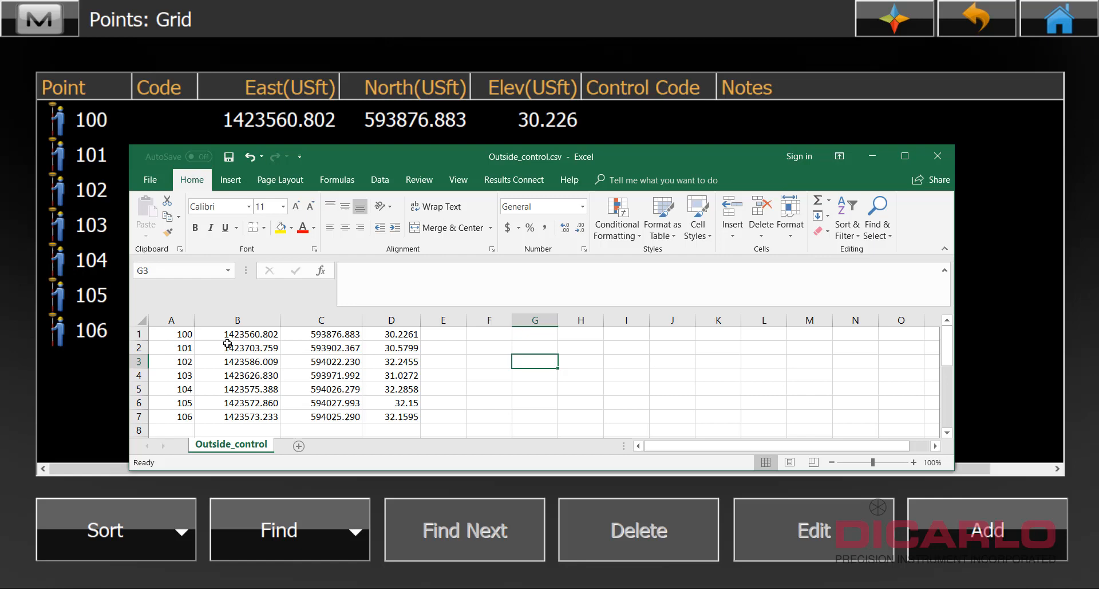
- Check the B1, C1 and D1 values, then save and close Outside_control.csv
left_click(321, 333)
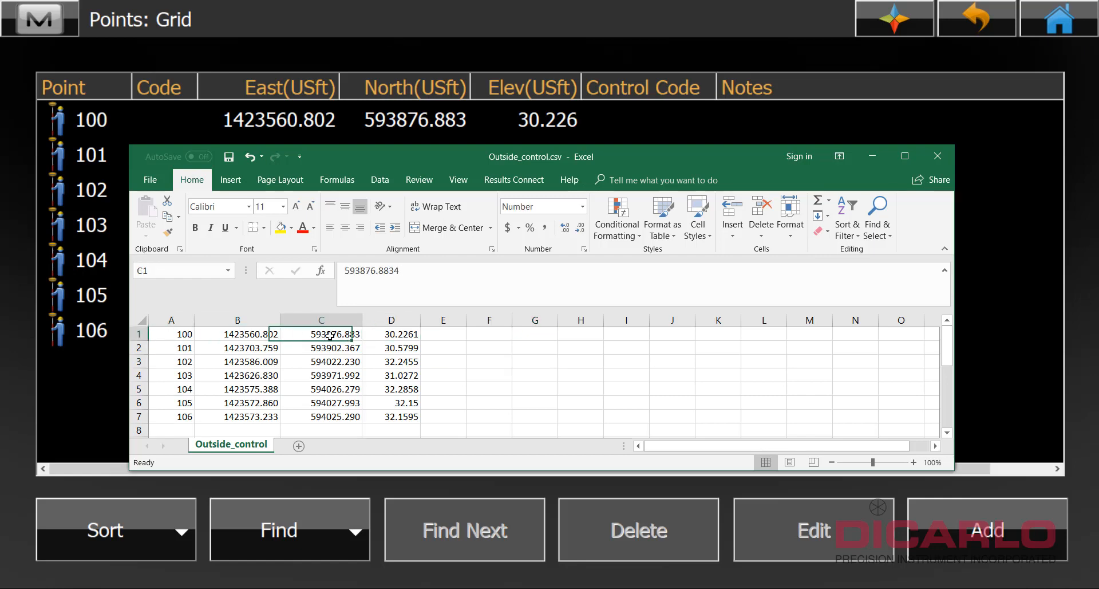
left_click(237, 334)
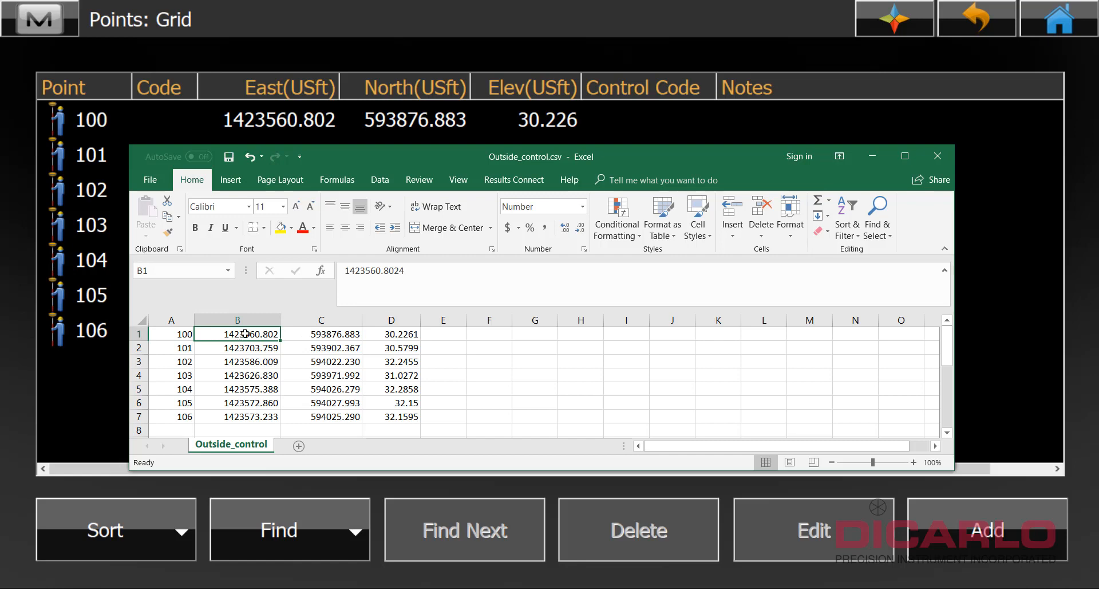
left_click(321, 333)
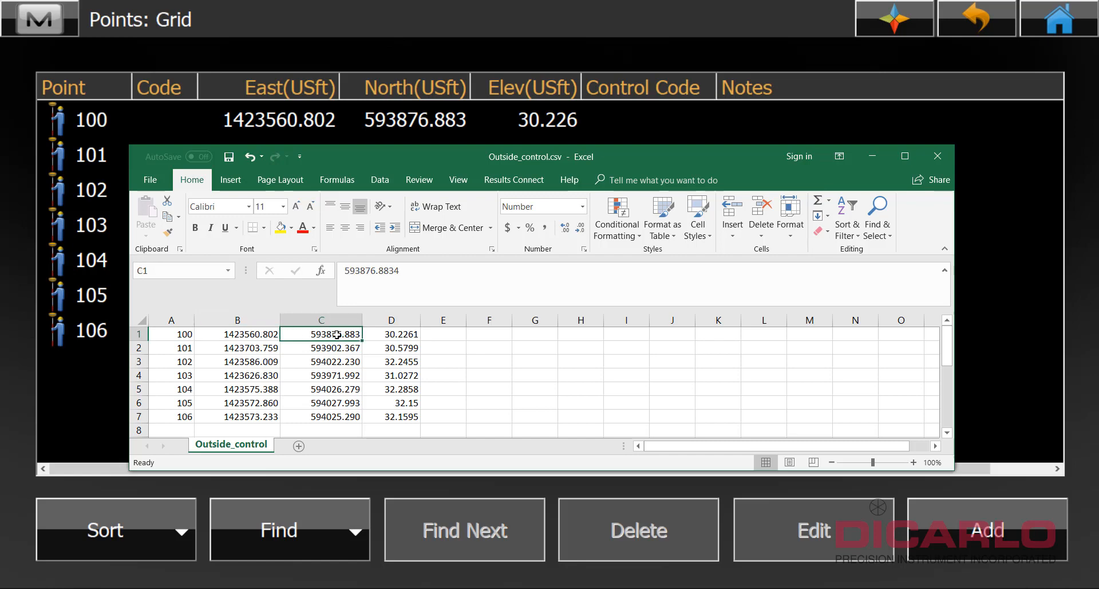
left_click(391, 334)
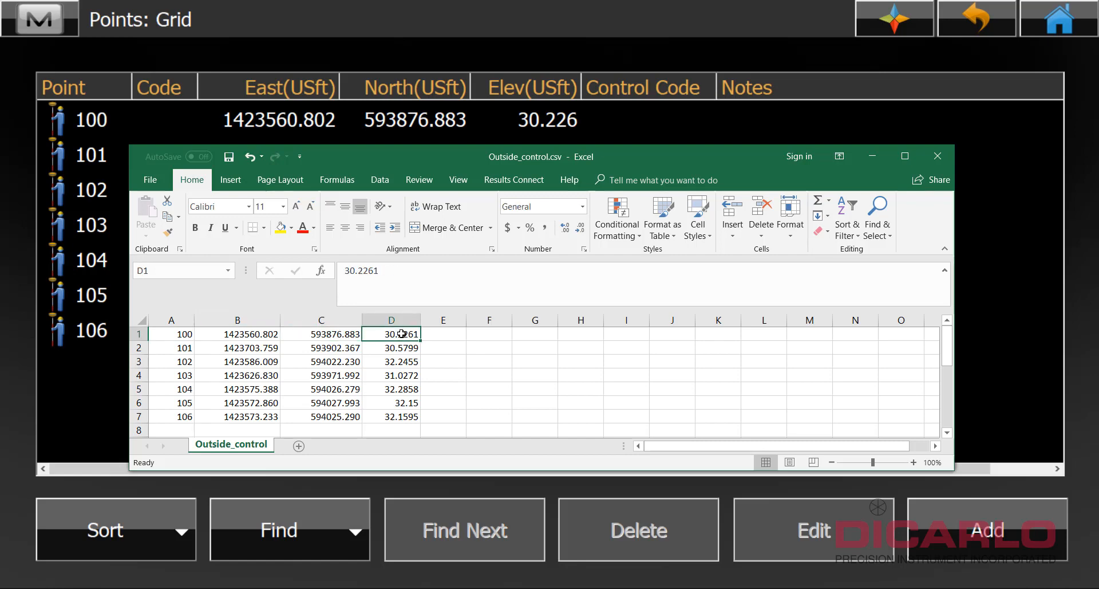
mouse_move(630, 141)
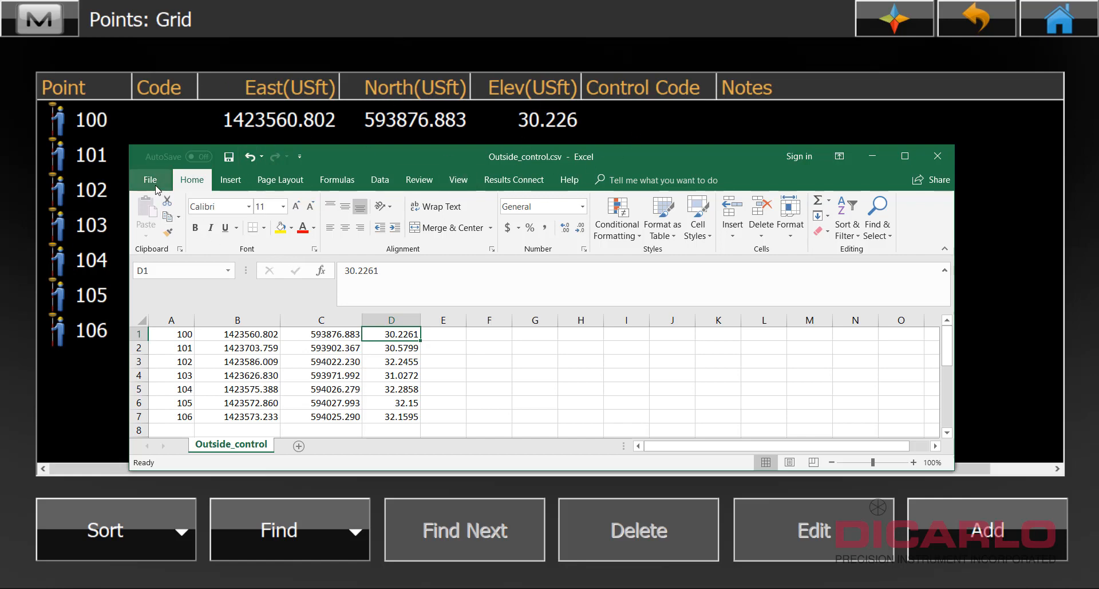
left_click(149, 179)
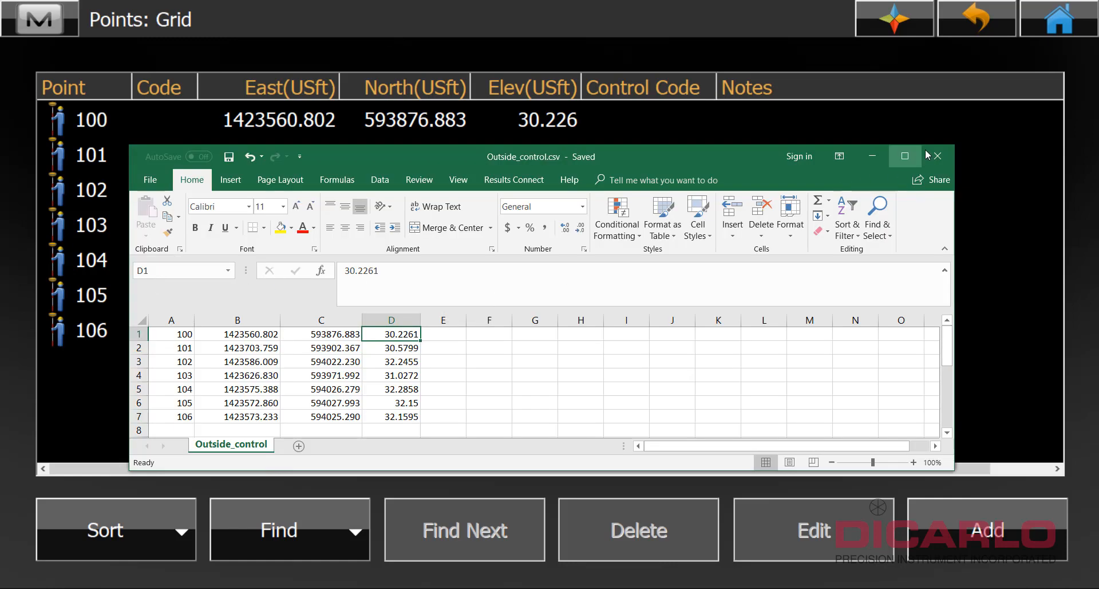
left_click(936, 155)
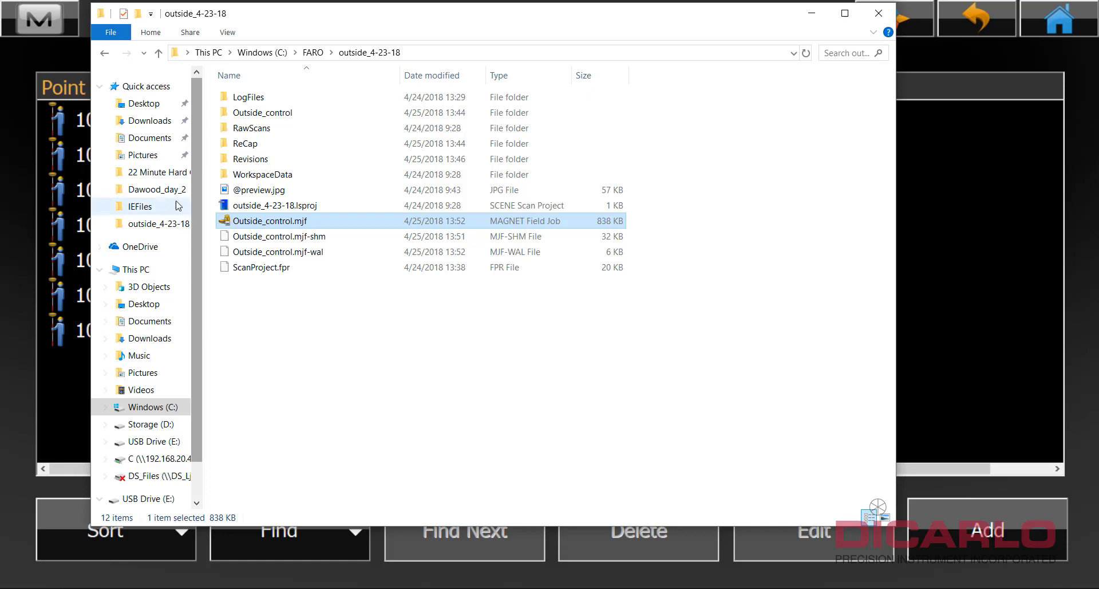
- Open Outside_control.csv from Documents > MAGNET Field PC > IEFiles
left_click(139, 207)
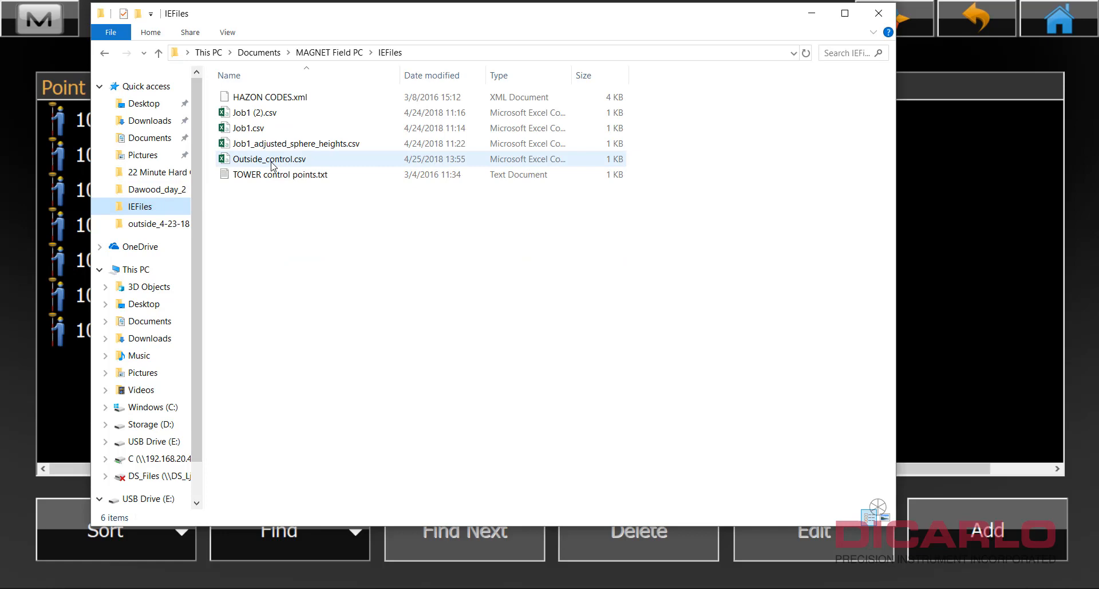
double_click(268, 159)
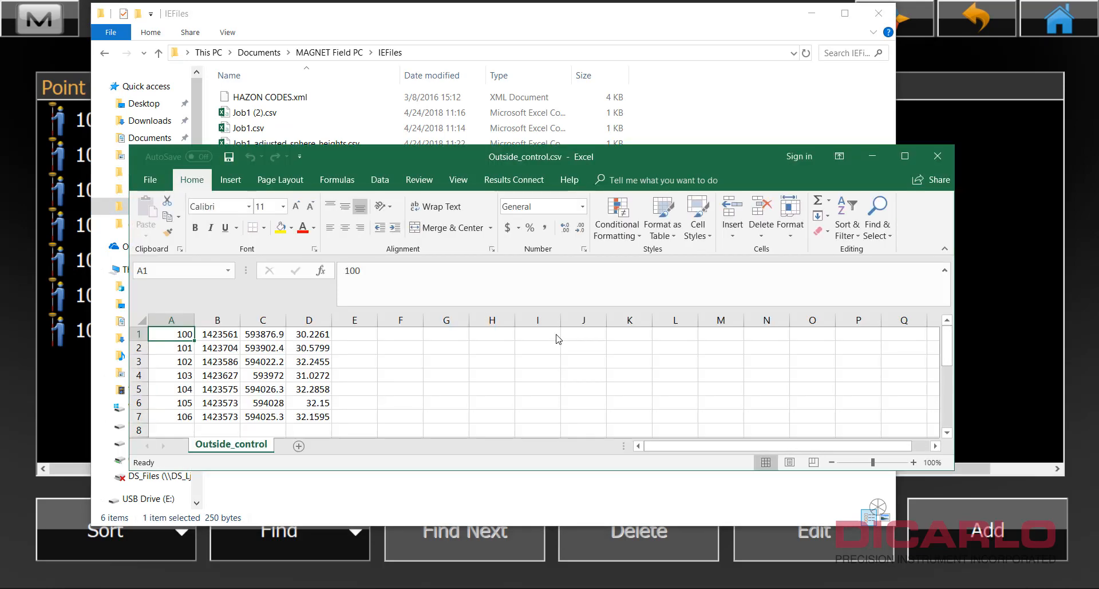
mouse_move(905, 156)
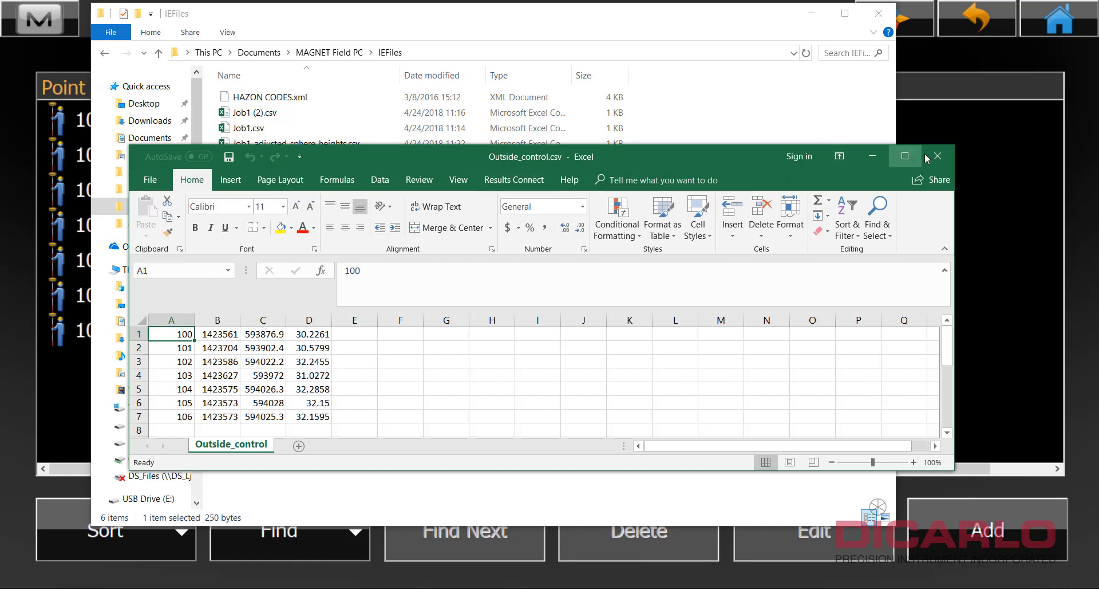
- Maximize Excel and show the easting and northing columns to three decimals
left_click(905, 156)
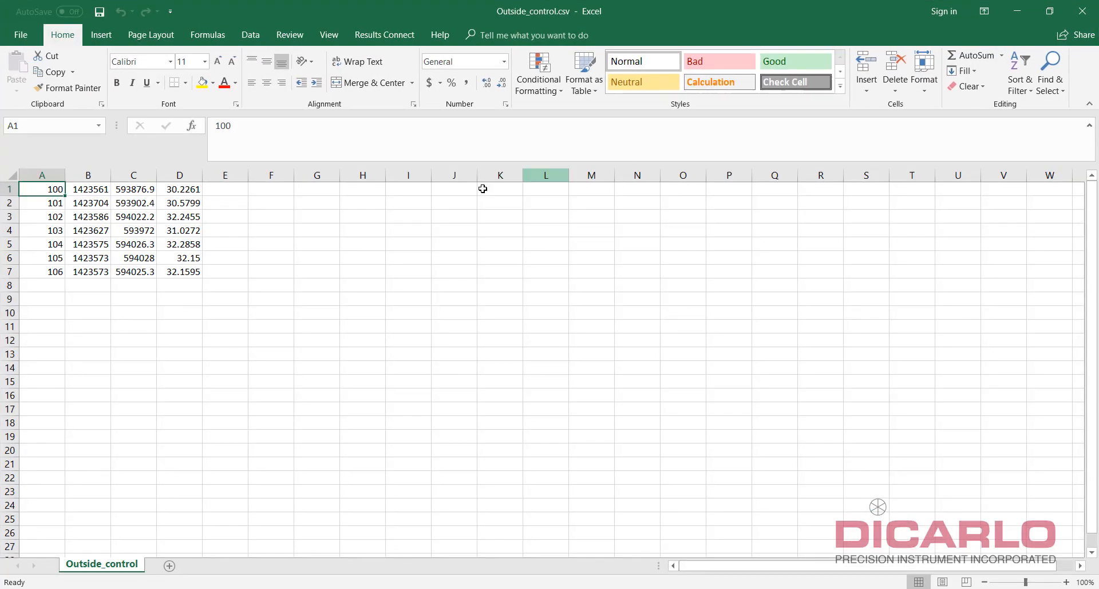
left_click_drag(41, 189, 179, 271)
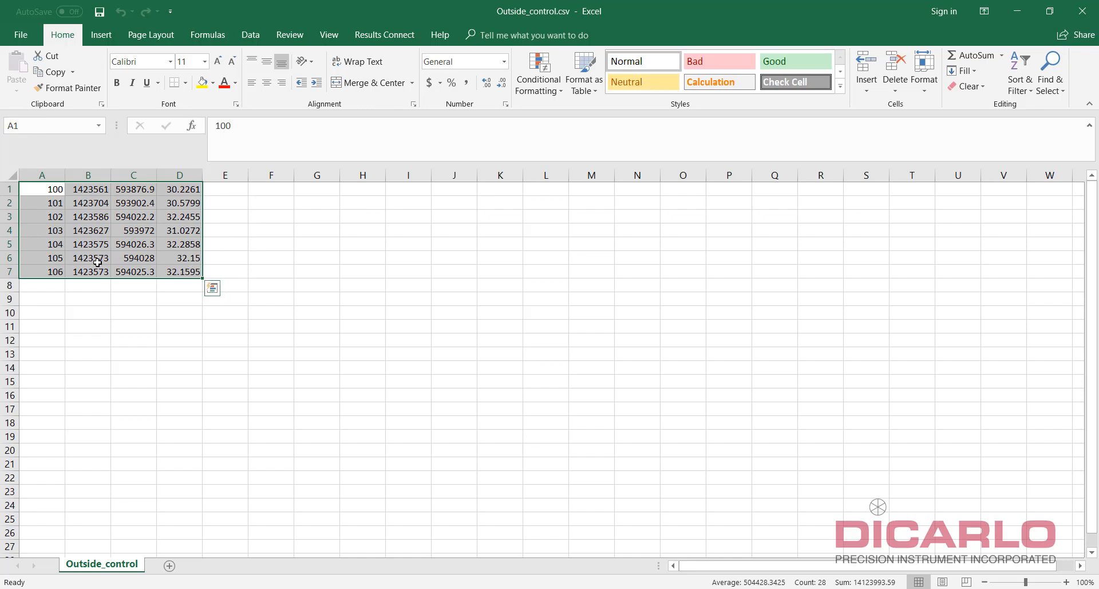
left_click_drag(87, 189, 87, 203)
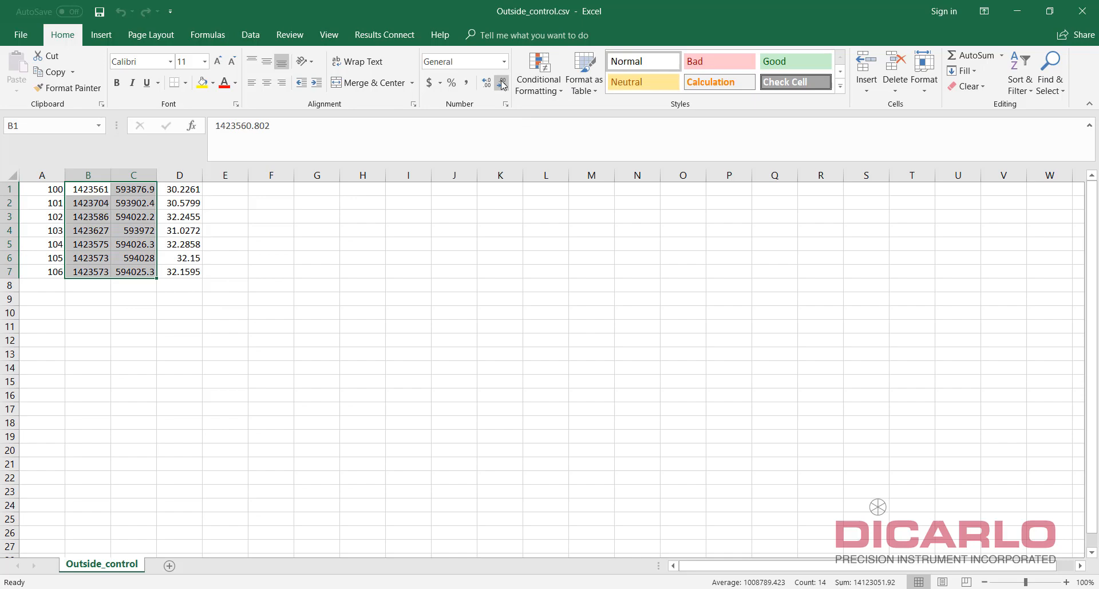
left_click(501, 82)
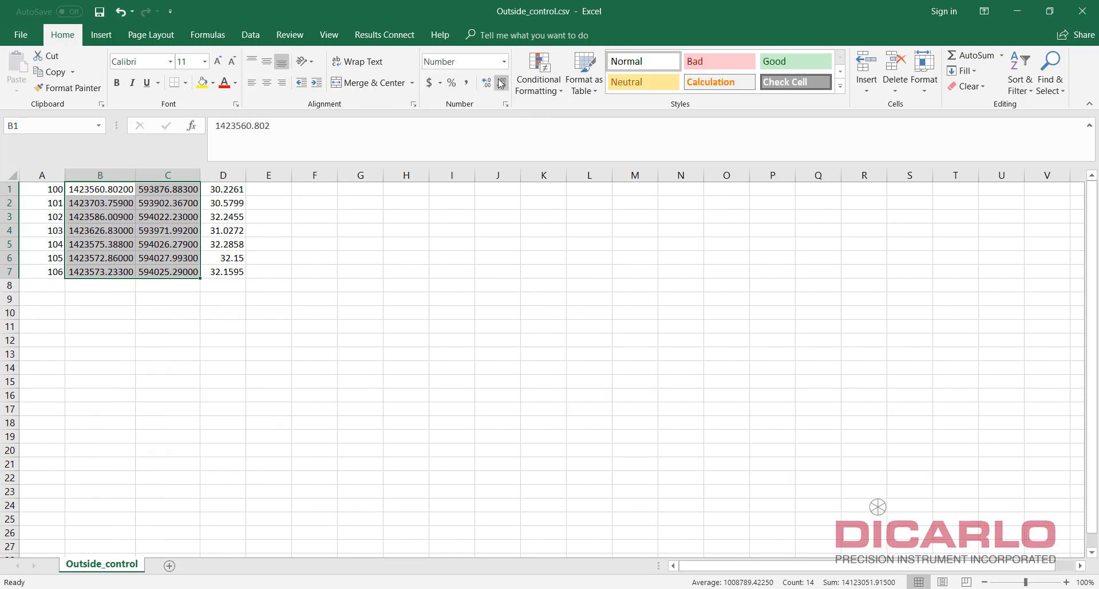
left_click(500, 82)
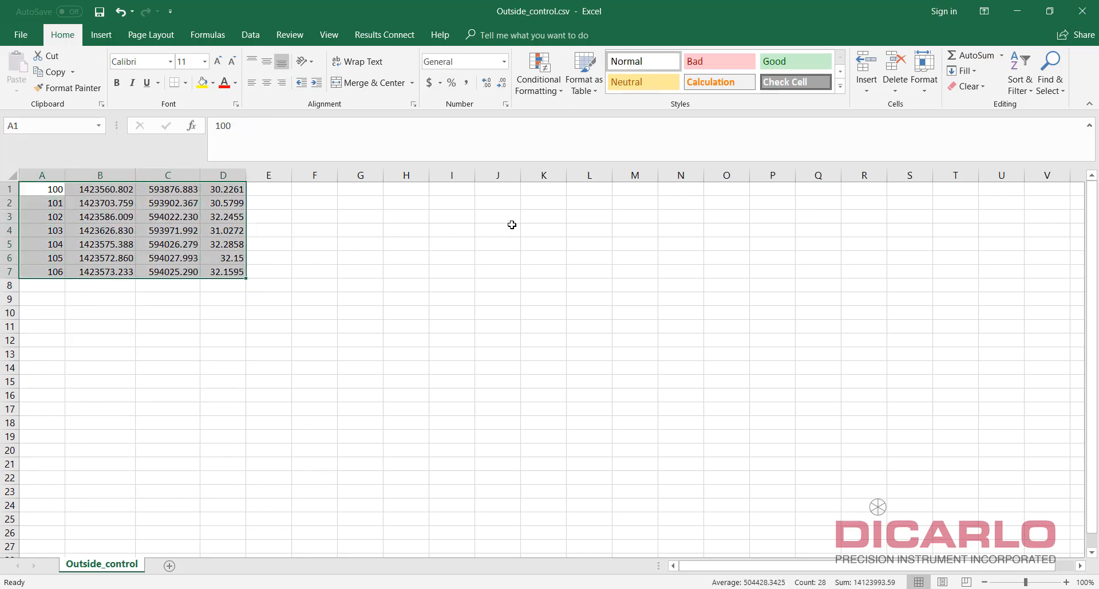
left_click(498, 230)
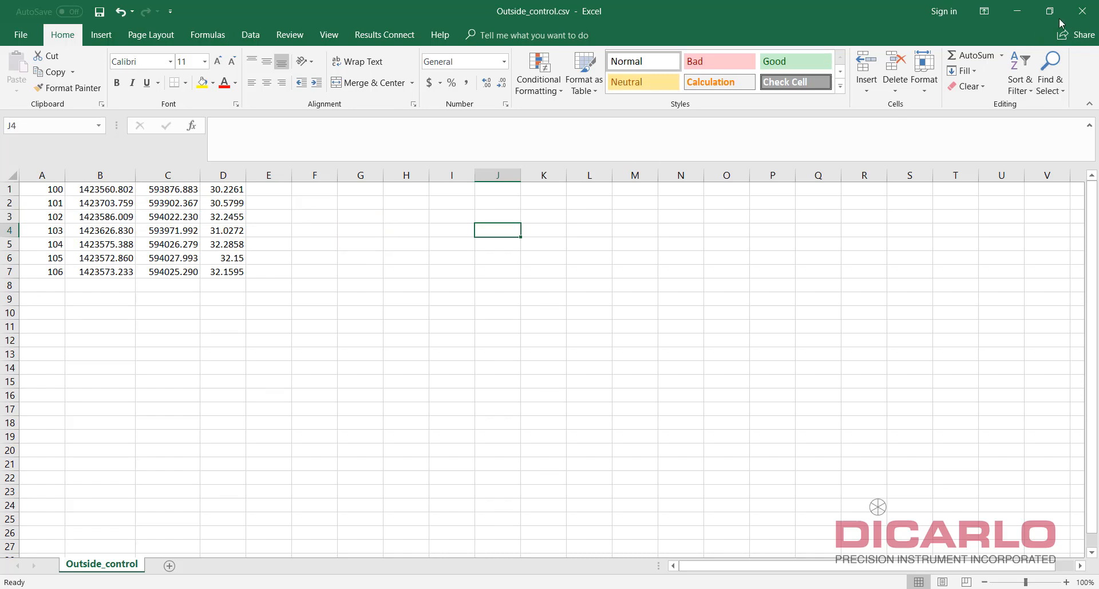
- Close Excel choosing Don't Save
left_click(1085, 10)
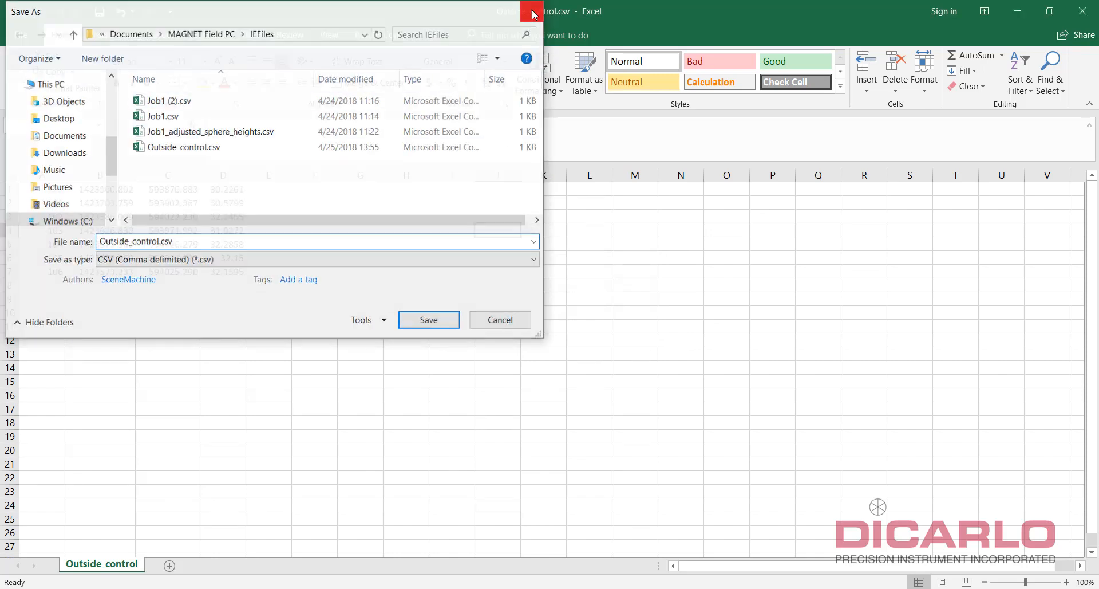
left_click(428, 320)
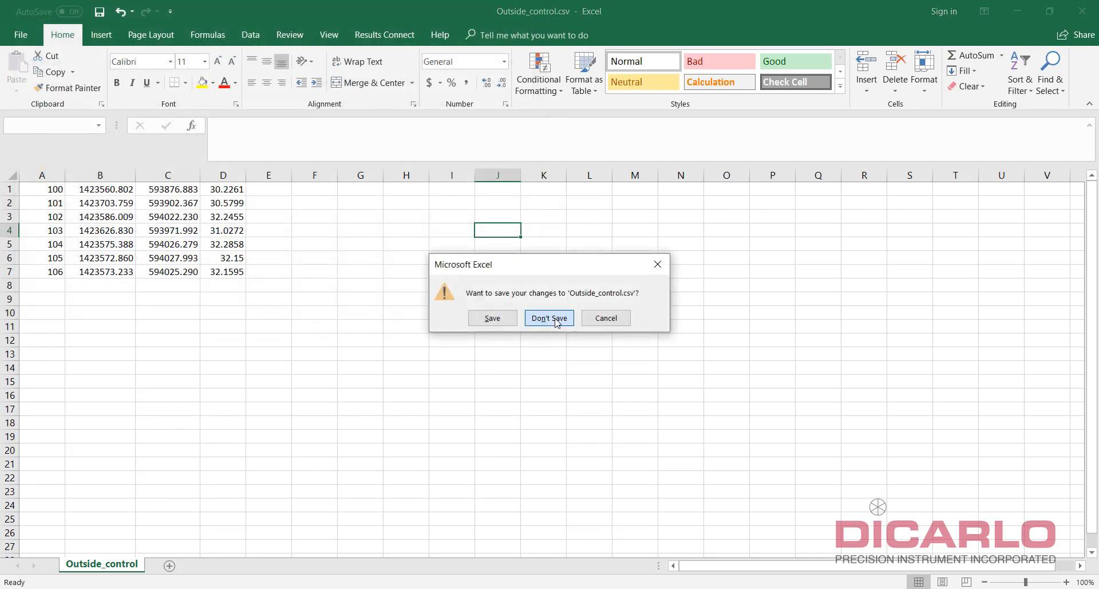
left_click(549, 317)
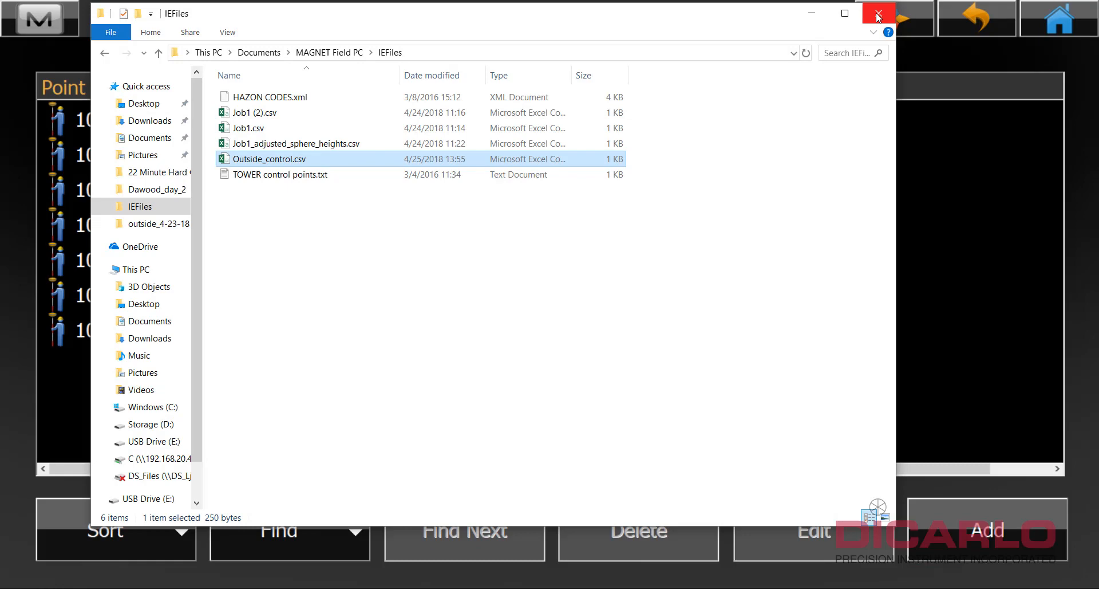
- Close the IEFiles folder window and exit MAGNET Field PC after checking the points grid
left_click(878, 13)
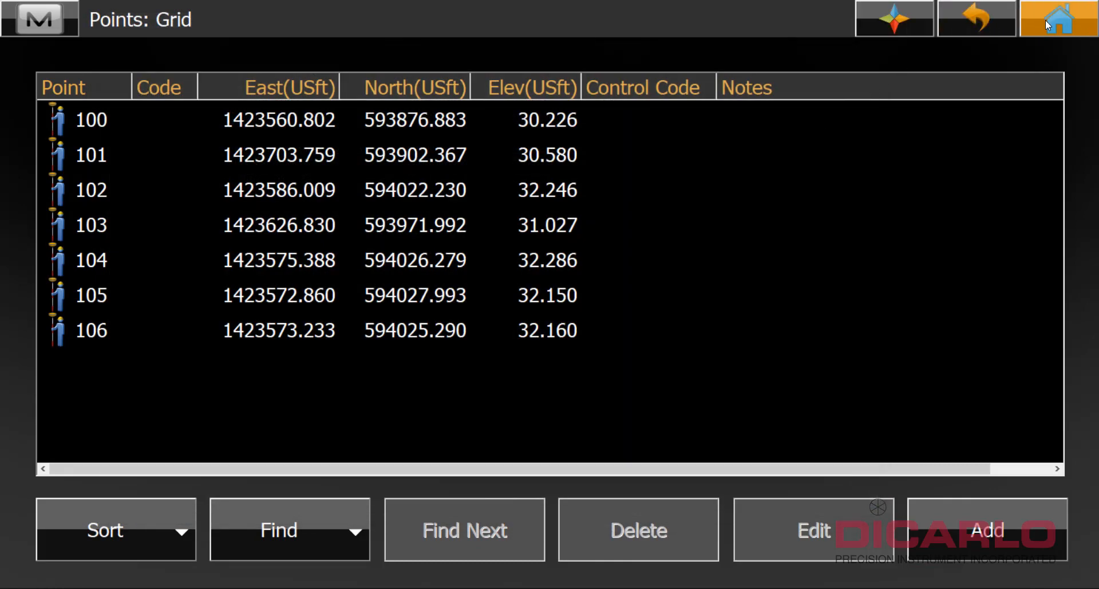
mouse_move(1065, 24)
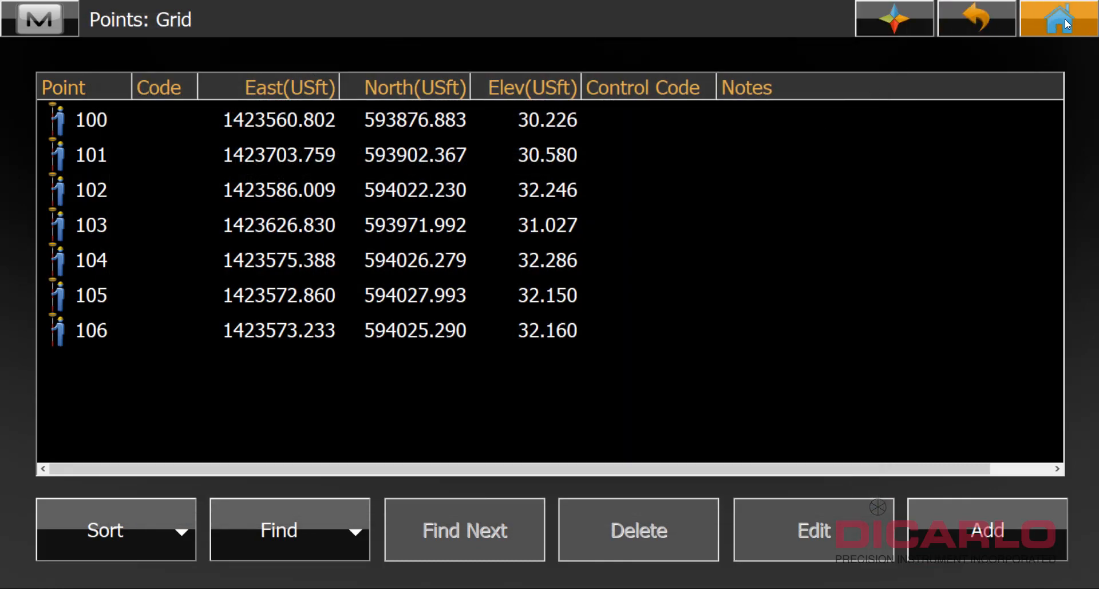
mouse_move(224, 217)
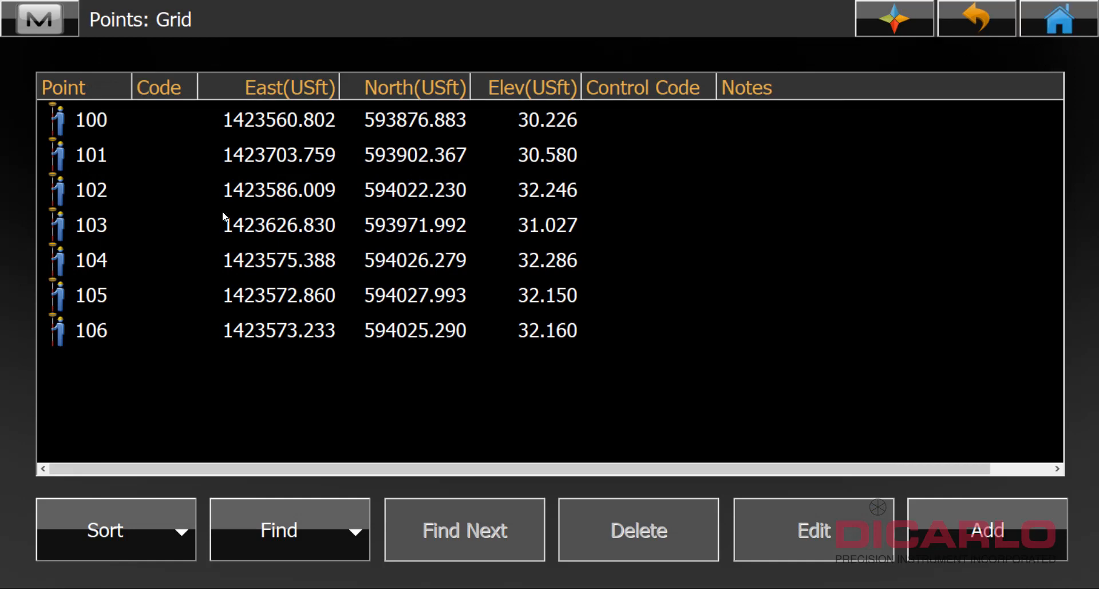
mouse_move(703, 247)
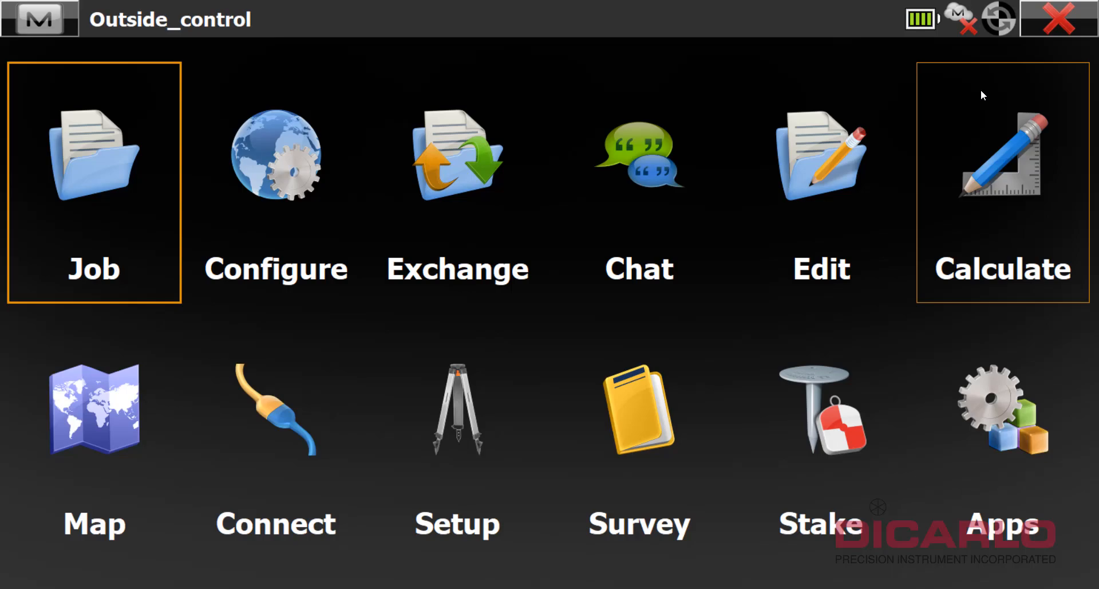
left_click(1059, 19)
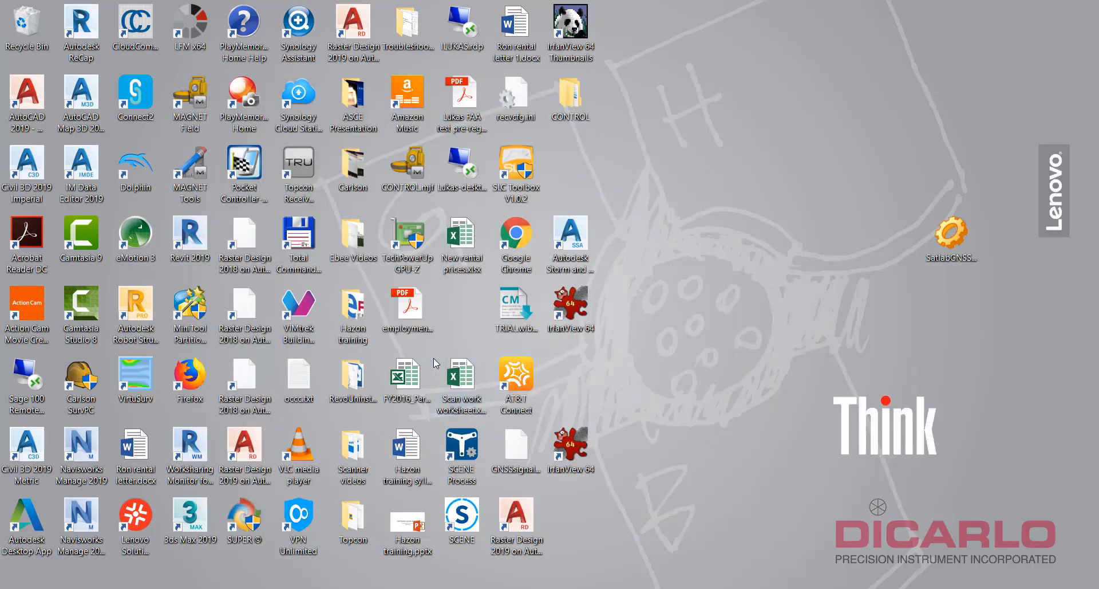
mouse_move(709, 259)
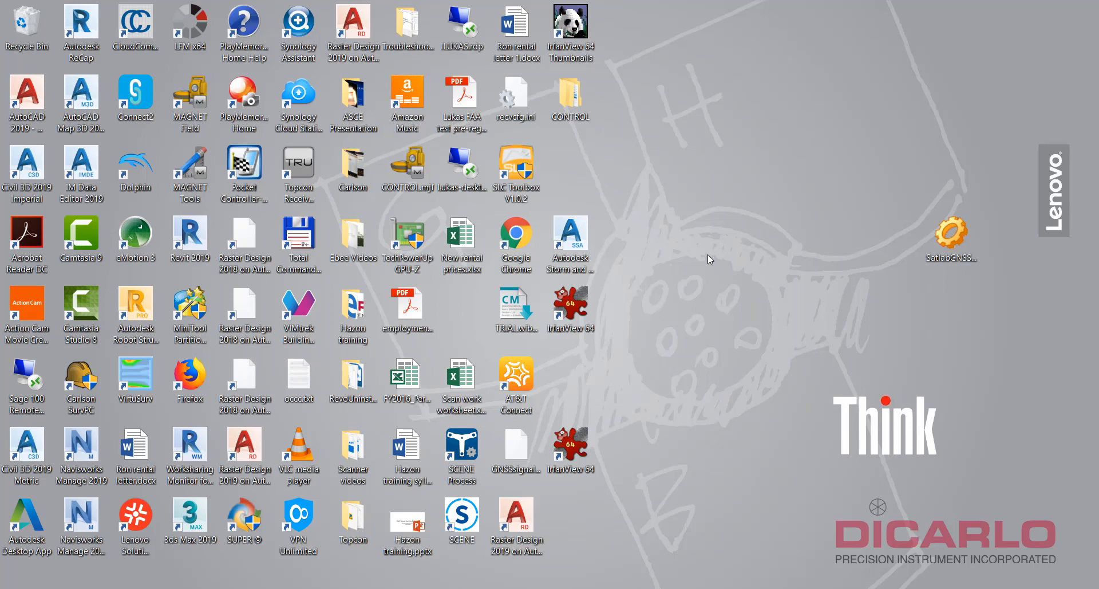